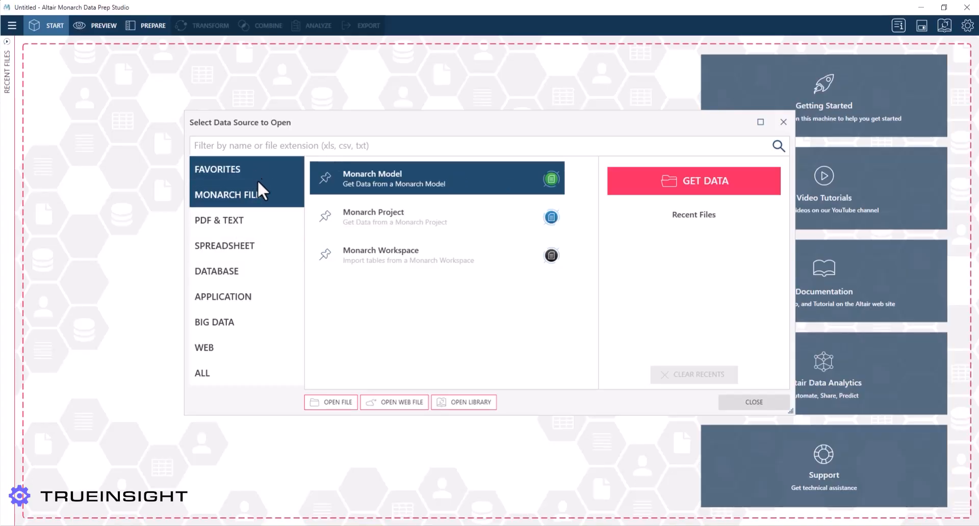
- Load the athletes sheet of All Olympic Athletes.Medals.csv as a new table
{"action": "left_click", "coordinate": [225, 246]}
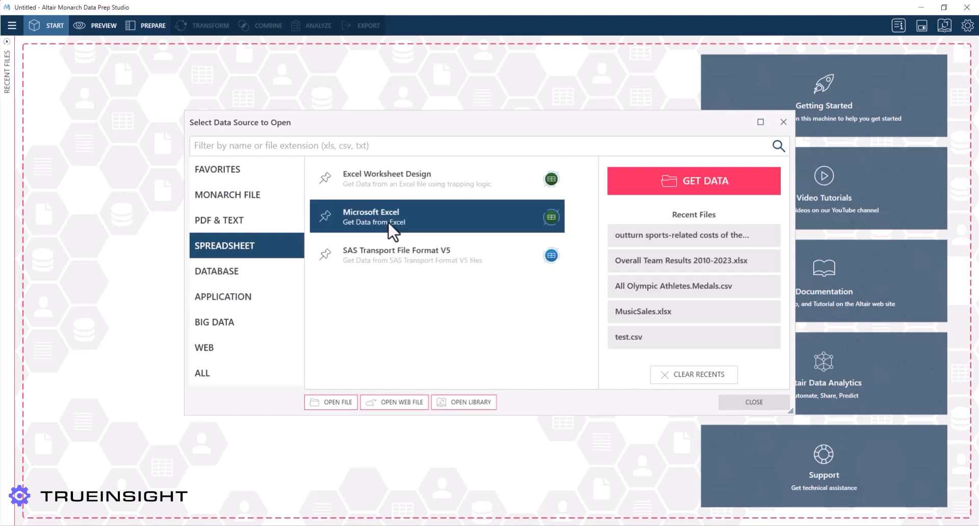
{"action": "mouse_move", "coordinate": [617, 341]}
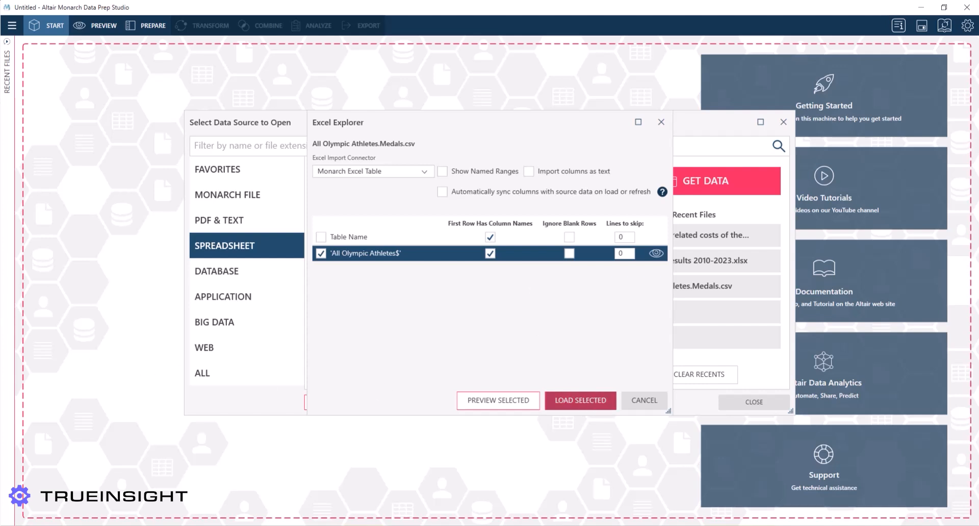
{"action": "left_click", "coordinate": [579, 400]}
{"action": "type", "text": "Olympic Athletes All Time"}
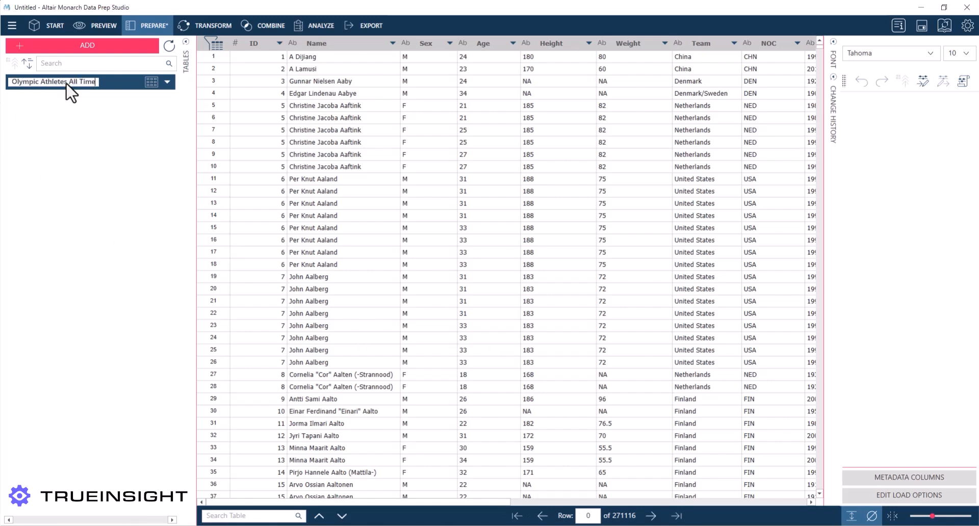
- Name the table, then split Name into FirstName, MiddleName, LastName and drop the original
{"action": "left_click", "coordinate": [429, 143]}
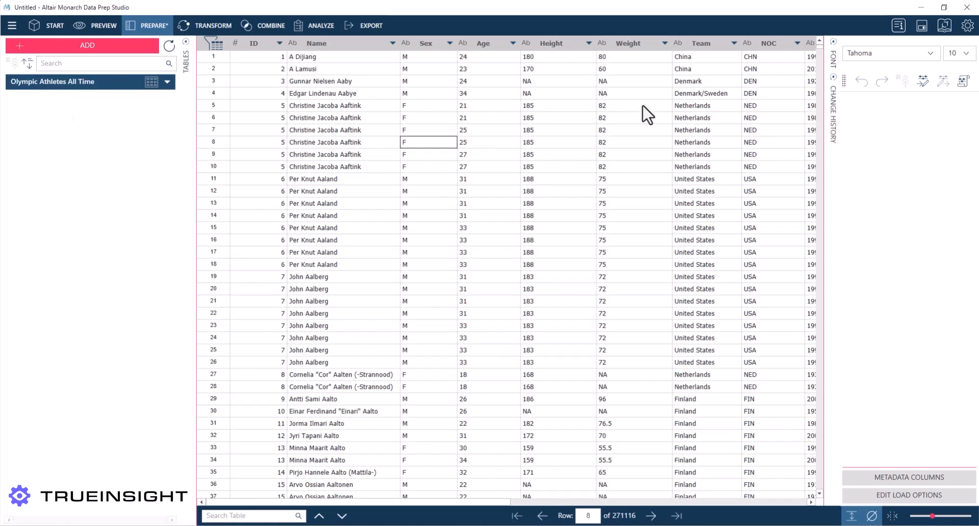
{"action": "mouse_move", "coordinate": [288, 49]}
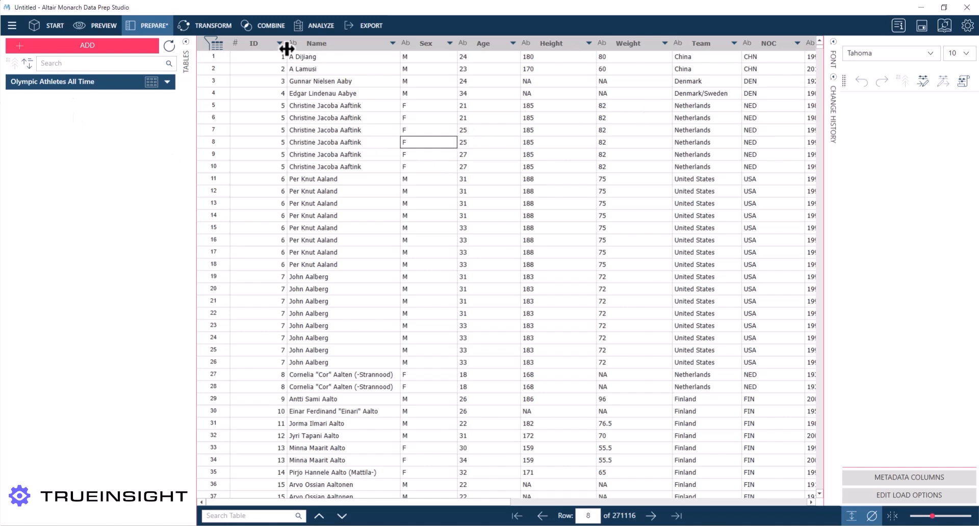
{"action": "mouse_move", "coordinate": [323, 88]}
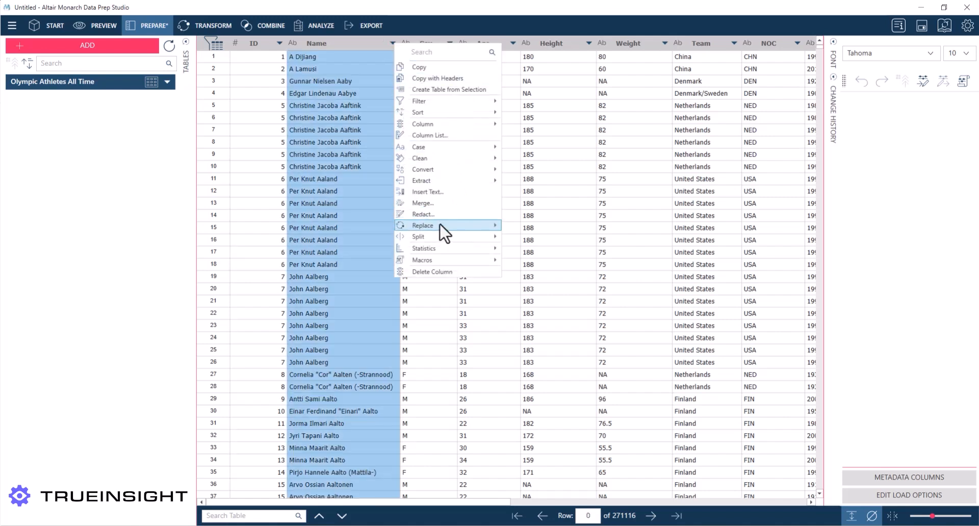
{"action": "mouse_move", "coordinate": [419, 236]}
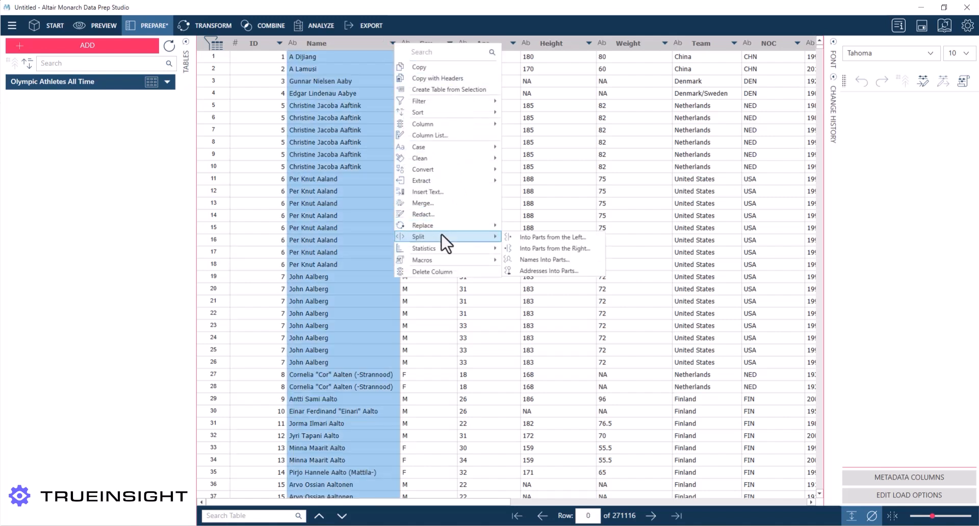
{"action": "mouse_move", "coordinate": [543, 260]}
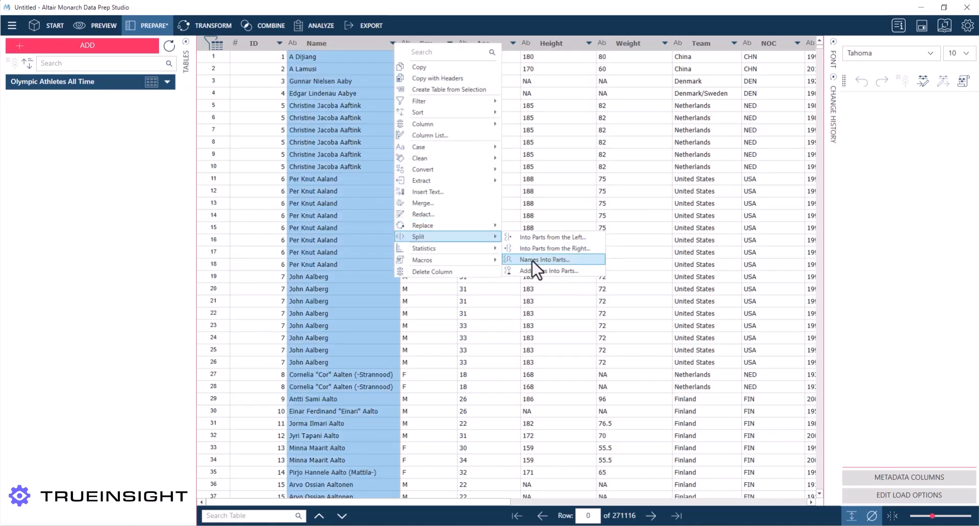
{"action": "left_click", "coordinate": [547, 259]}
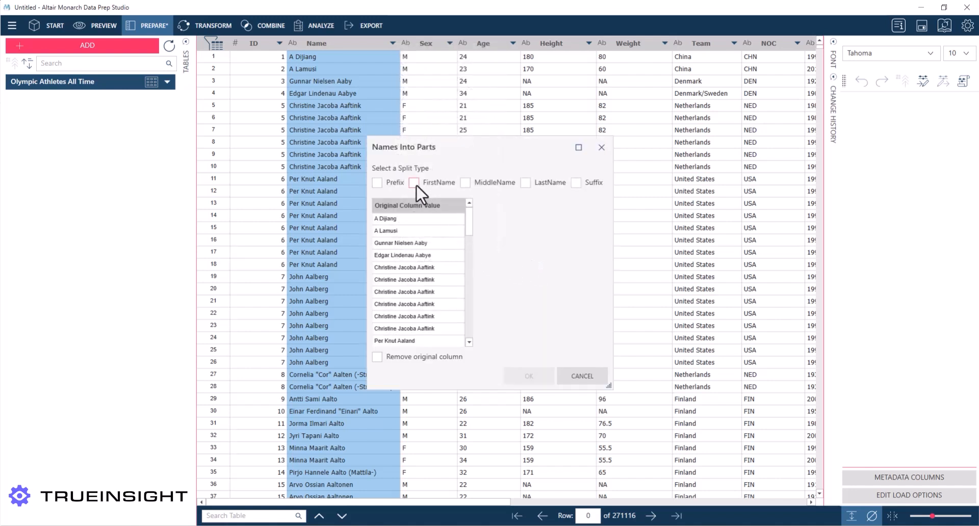
{"action": "left_click", "coordinate": [413, 182]}
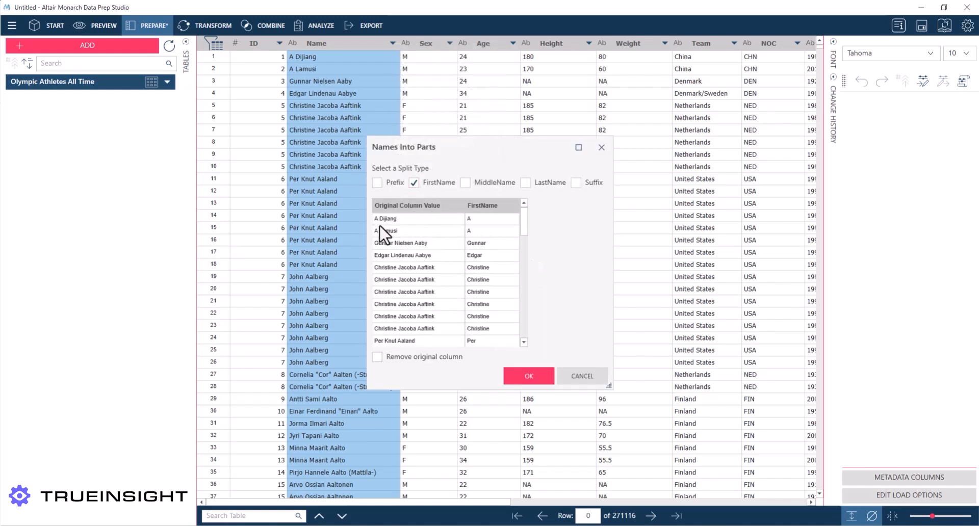
{"action": "left_click", "coordinate": [465, 182]}
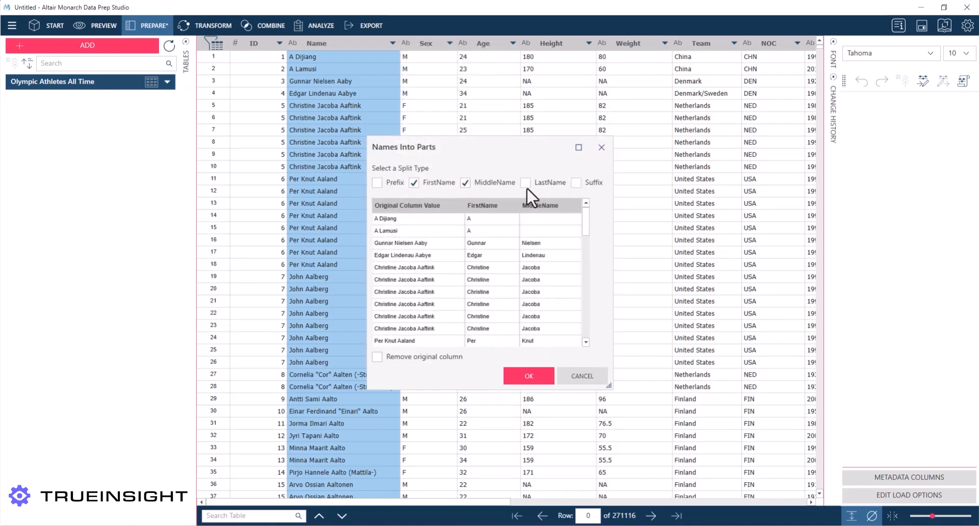
{"action": "left_click", "coordinate": [525, 183]}
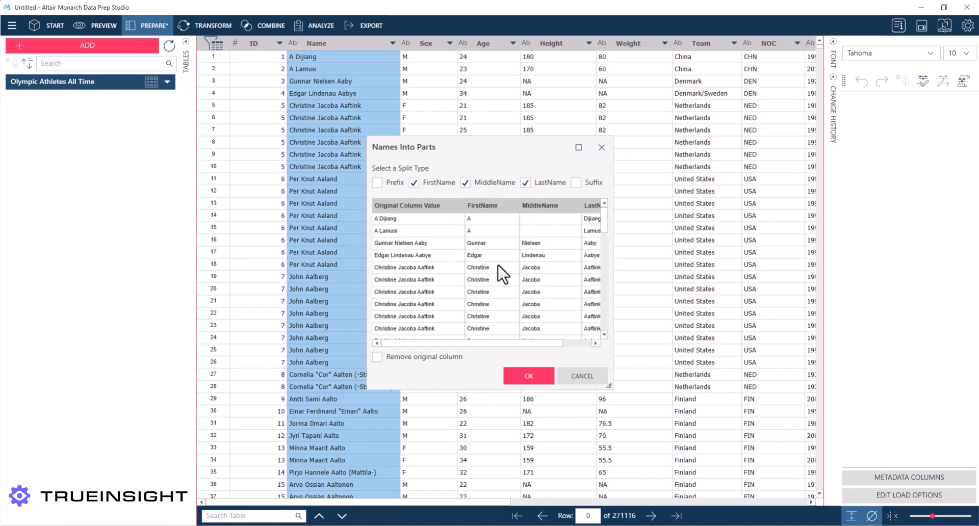
{"action": "left_click", "coordinate": [377, 357]}
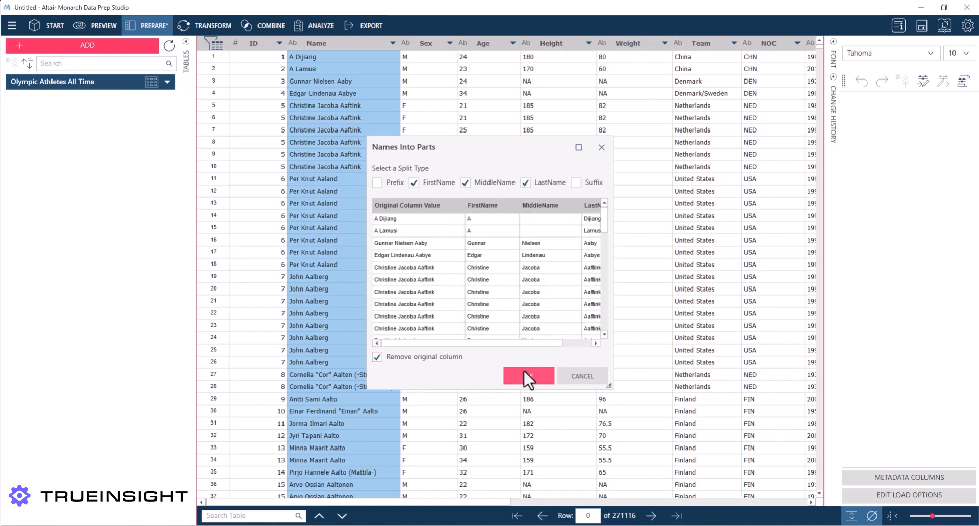
{"action": "left_click", "coordinate": [529, 375]}
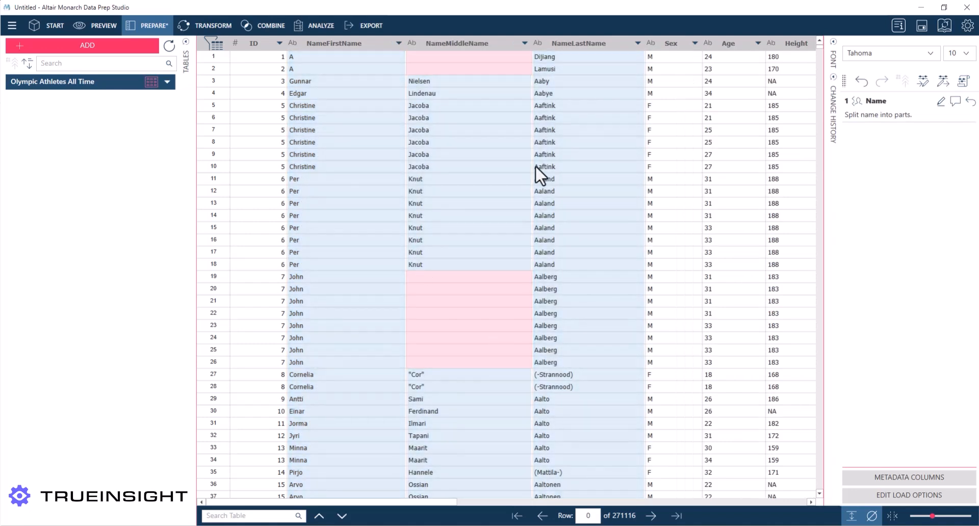
{"action": "mouse_move", "coordinate": [515, 183]}
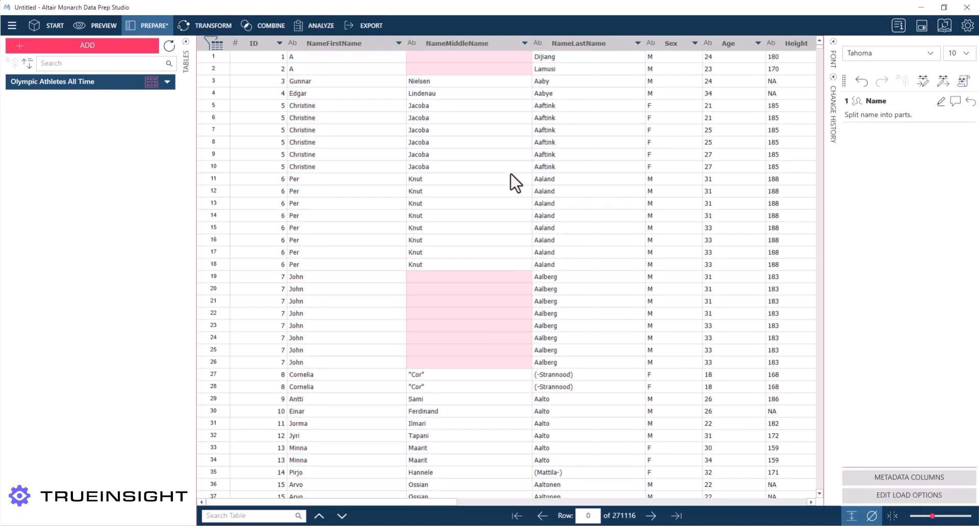
- Convert the Age column to numeric and select Height for cleaning
{"action": "left_click", "coordinate": [468, 191]}
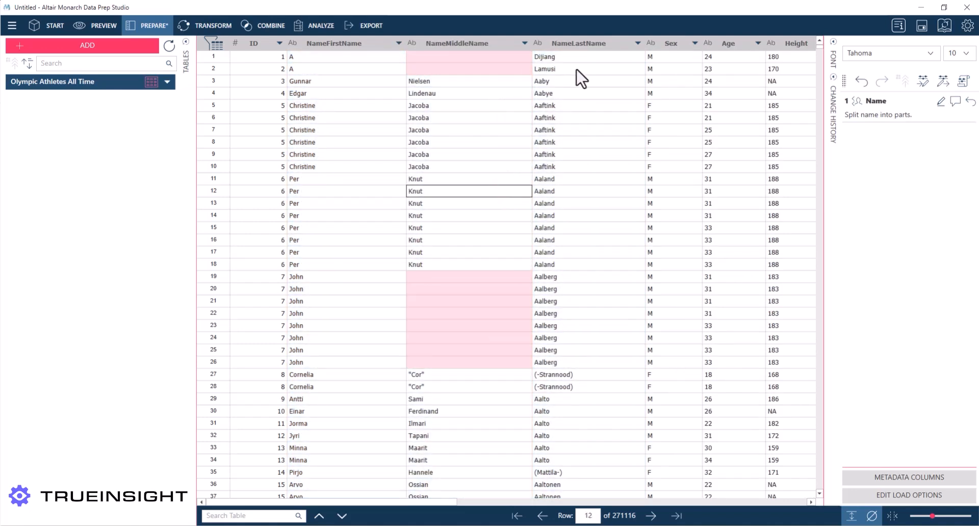
{"action": "left_click", "coordinate": [588, 154]}
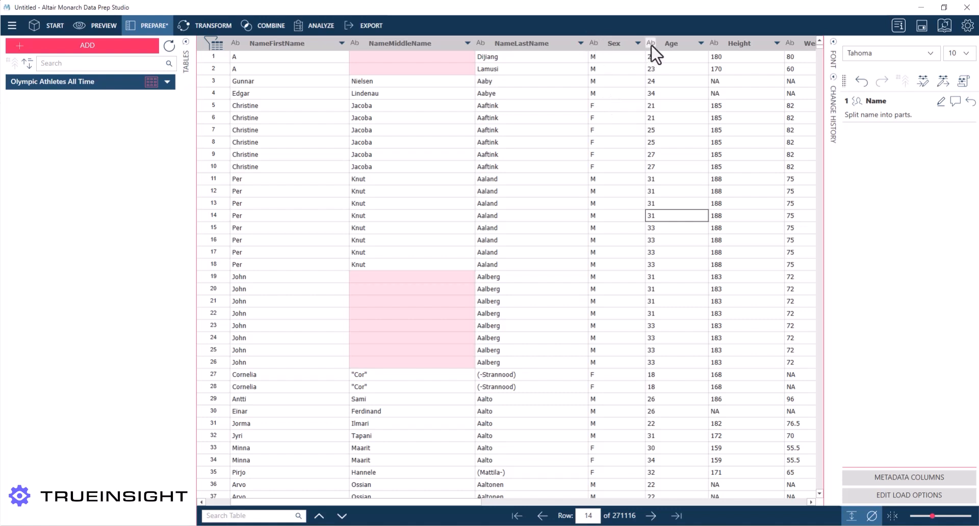
{"action": "left_click", "coordinate": [678, 43]}
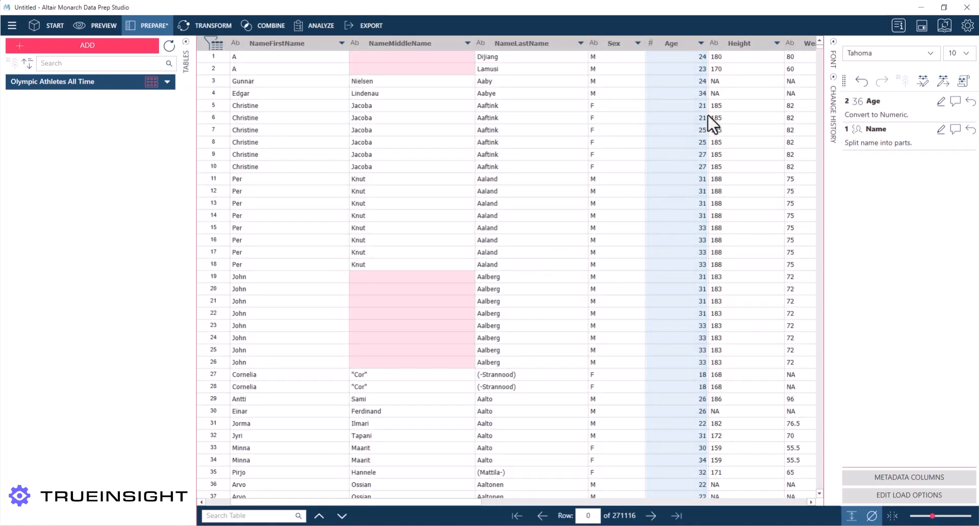
{"action": "left_click", "coordinate": [714, 43]}
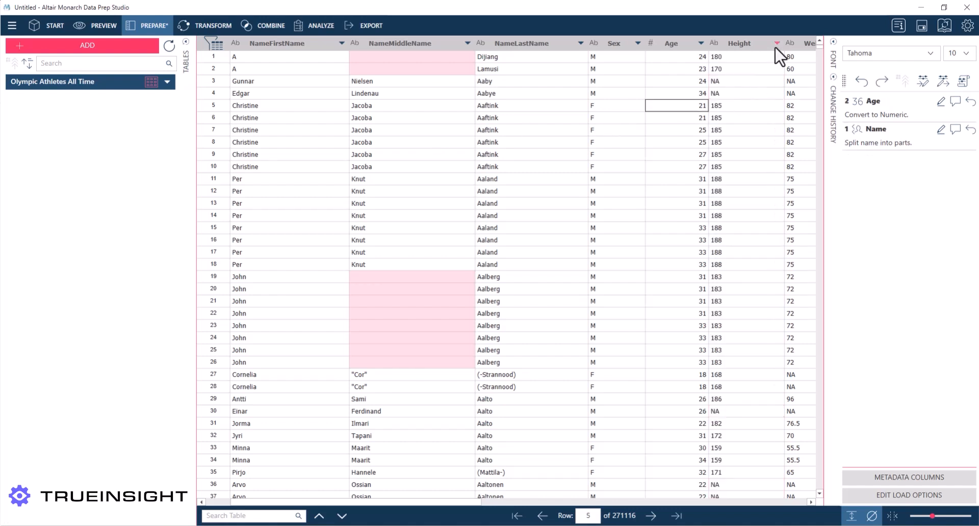
{"action": "mouse_move", "coordinate": [780, 53]}
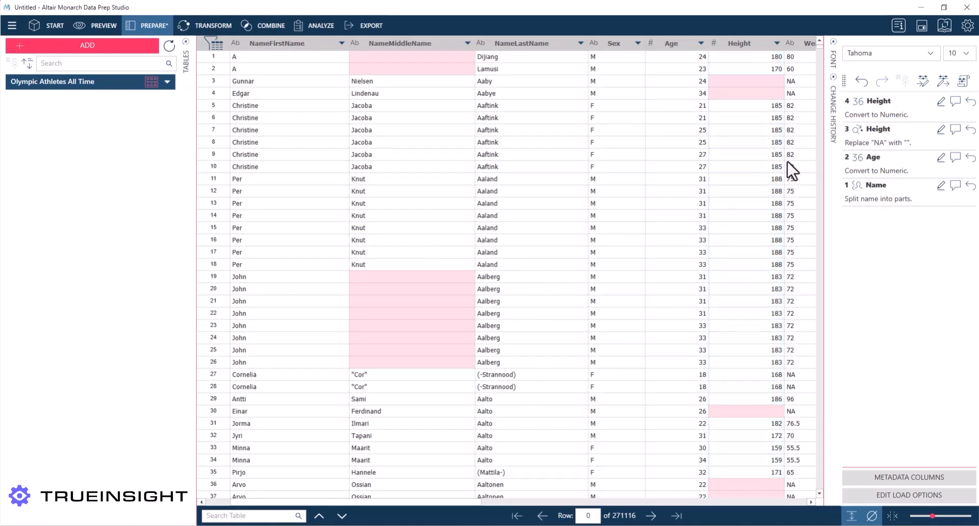
{"action": "mouse_move", "coordinate": [942, 214]}
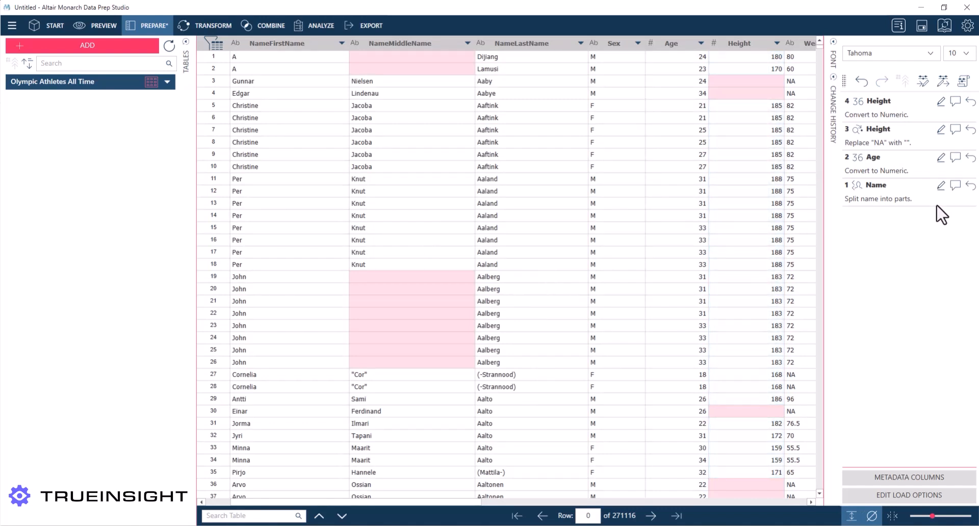
{"action": "mouse_move", "coordinate": [836, 121]}
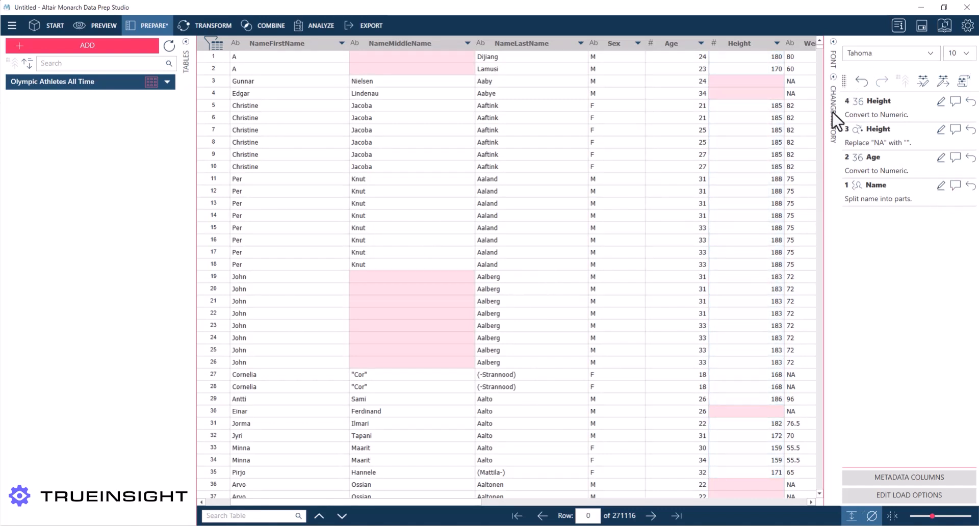
{"action": "mouse_move", "coordinate": [737, 256]}
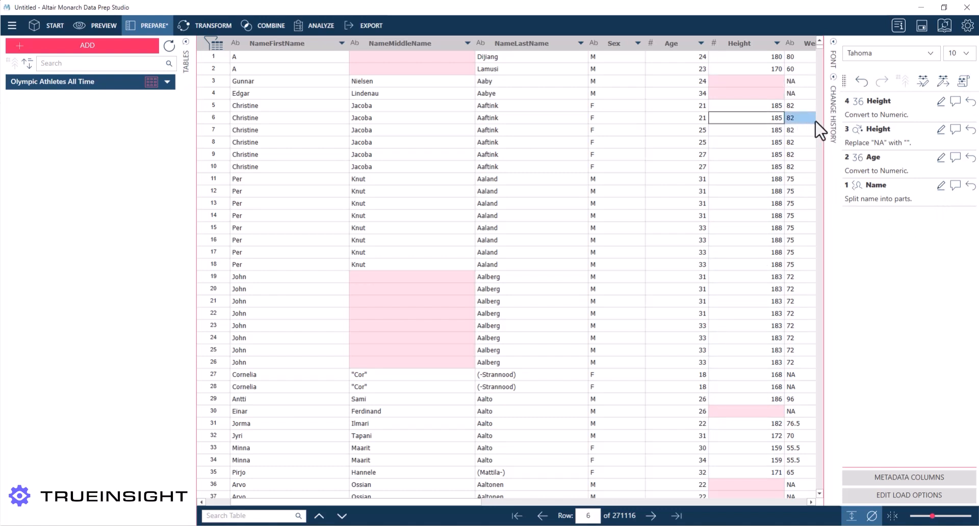
- Replace every NA in the Medal column with a blank
{"action": "scroll", "scroll_direction": "right", "scroll_amount": 3}
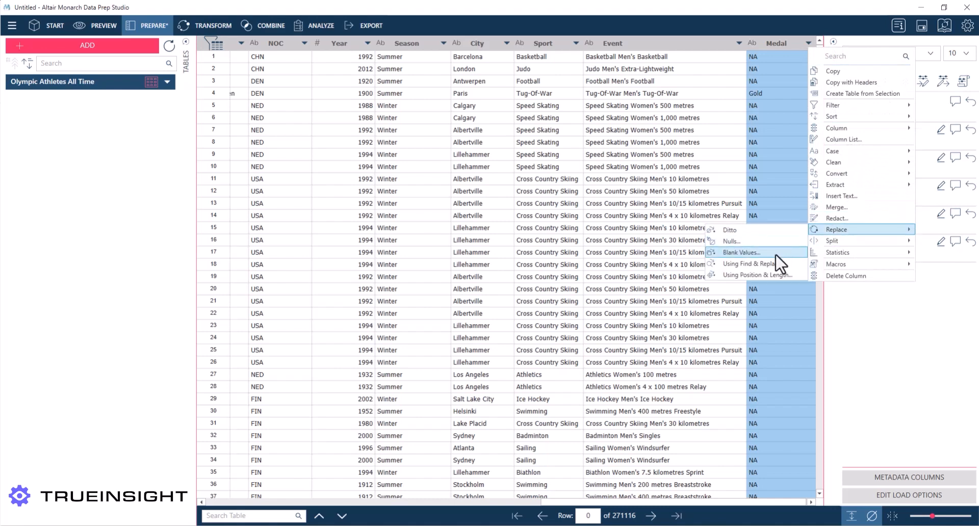
{"action": "left_click", "coordinate": [749, 263]}
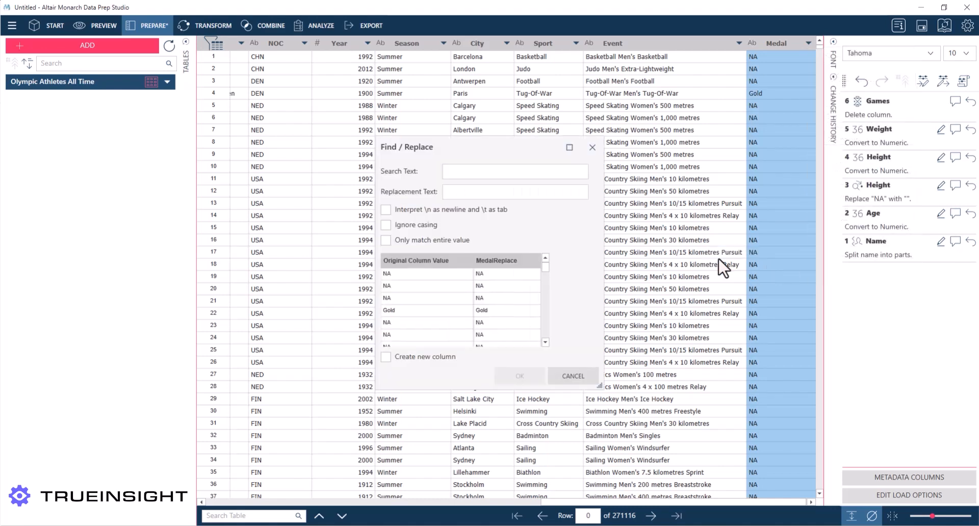
{"action": "left_click", "coordinate": [512, 172]}
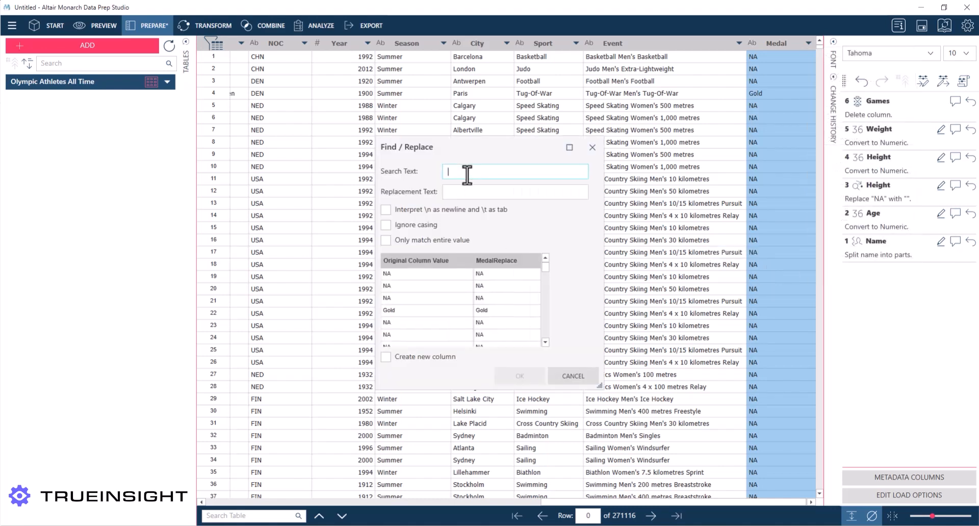
{"action": "type", "text": "NA"}
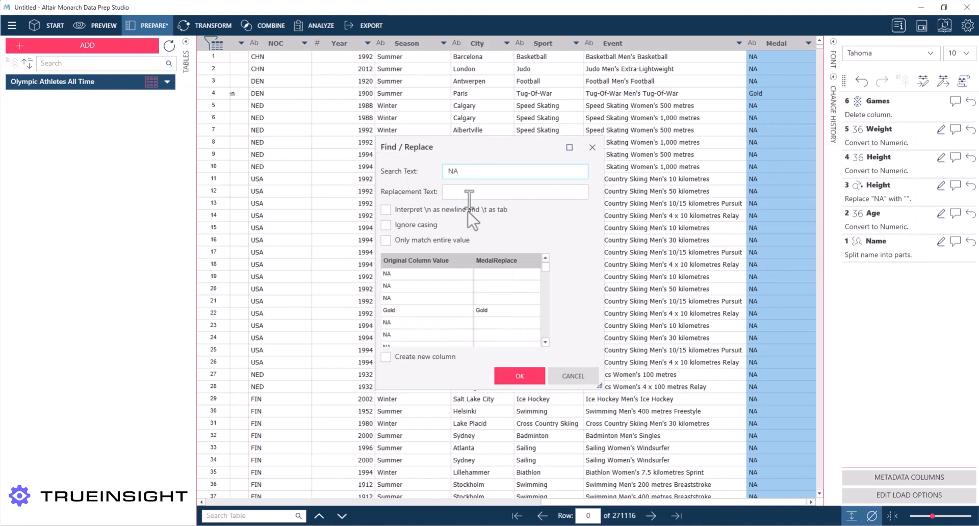
{"action": "left_click", "coordinate": [519, 376]}
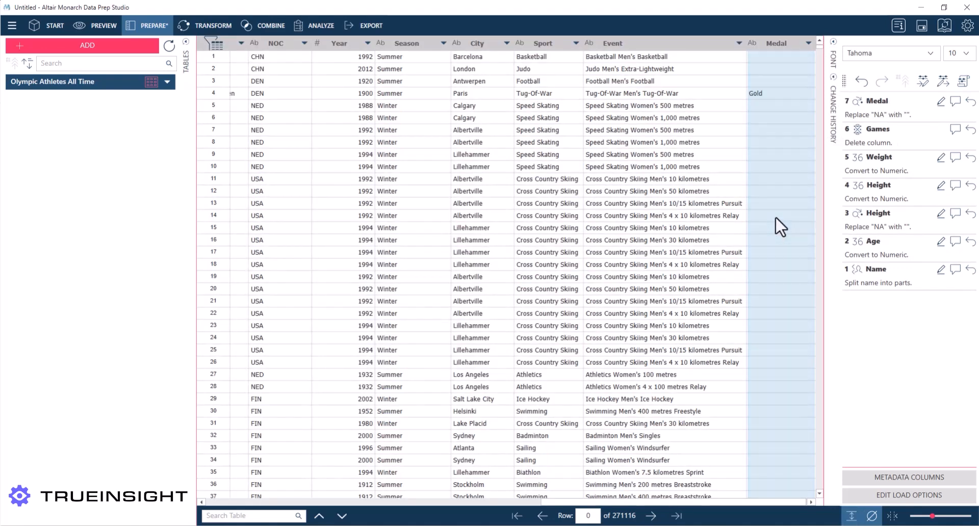
- Load the Overall Team Results 2010-2023 sheet as table Mens BBALL Data 10-23
{"action": "left_click", "coordinate": [87, 45]}
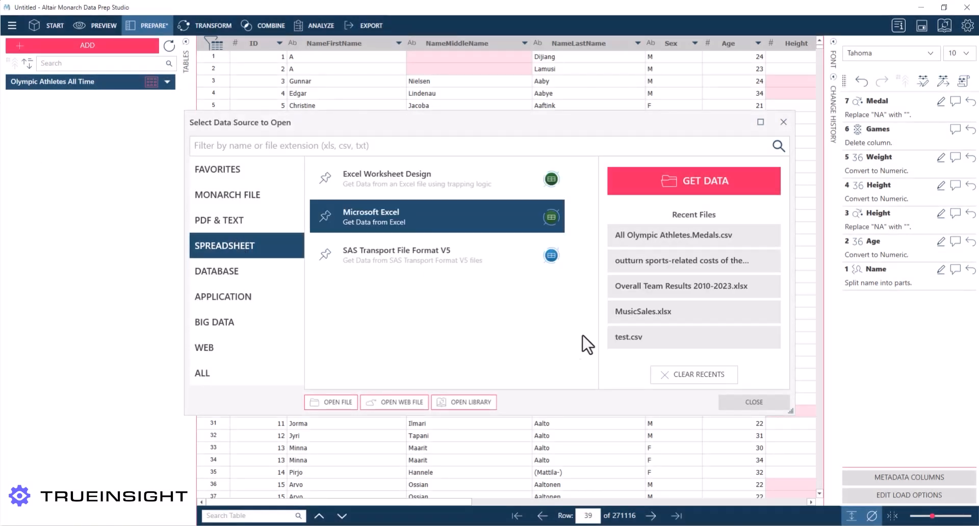
{"action": "left_click", "coordinate": [681, 285]}
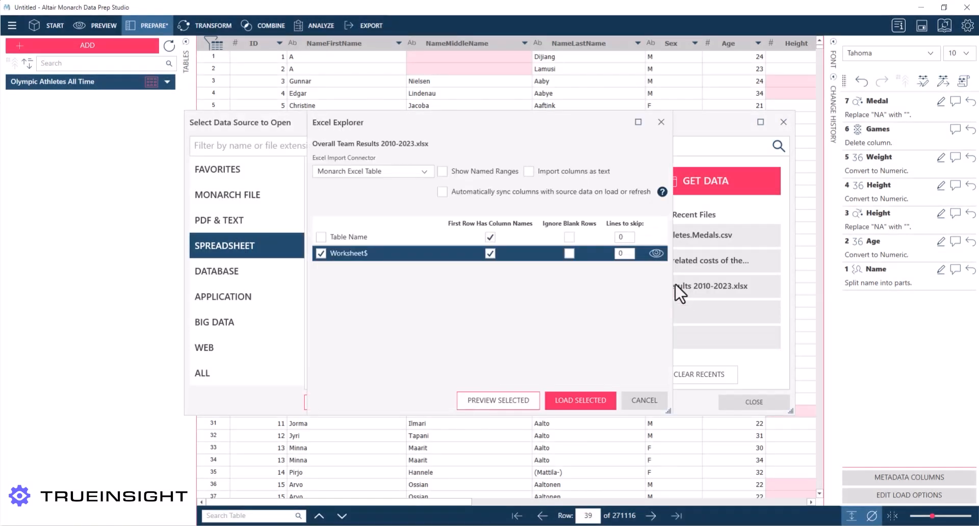
{"action": "mouse_move", "coordinate": [513, 330]}
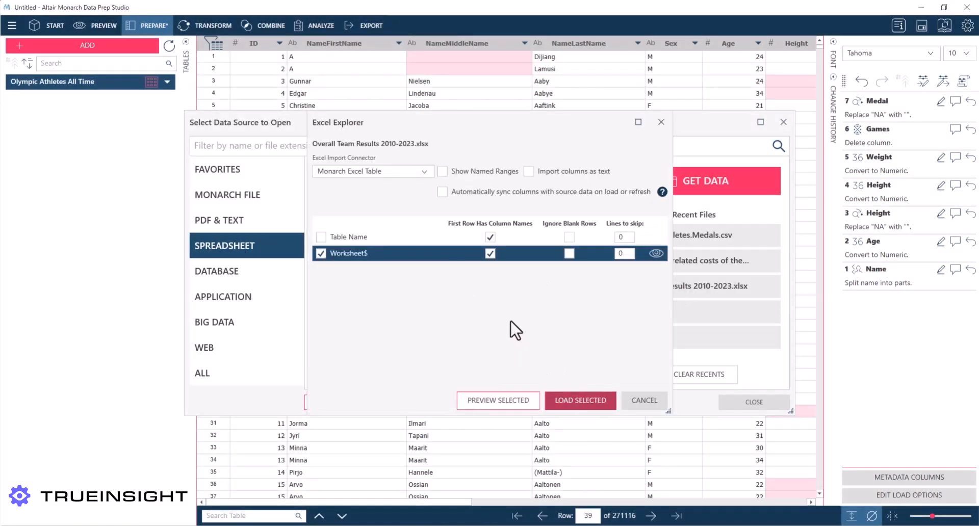
{"action": "left_click", "coordinate": [579, 400]}
{"action": "type", "text": "Mens BBALL Data 10-23"}
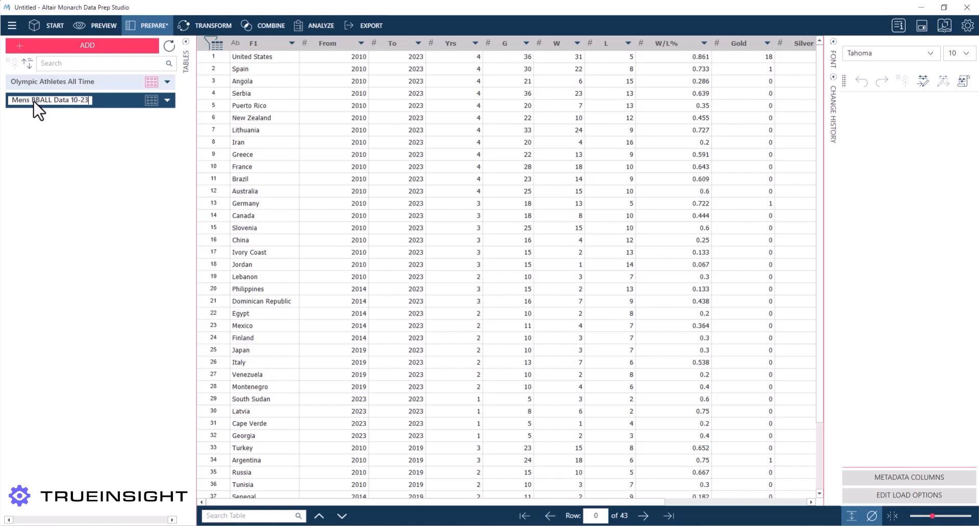
{"action": "left_click", "coordinate": [335, 142]}
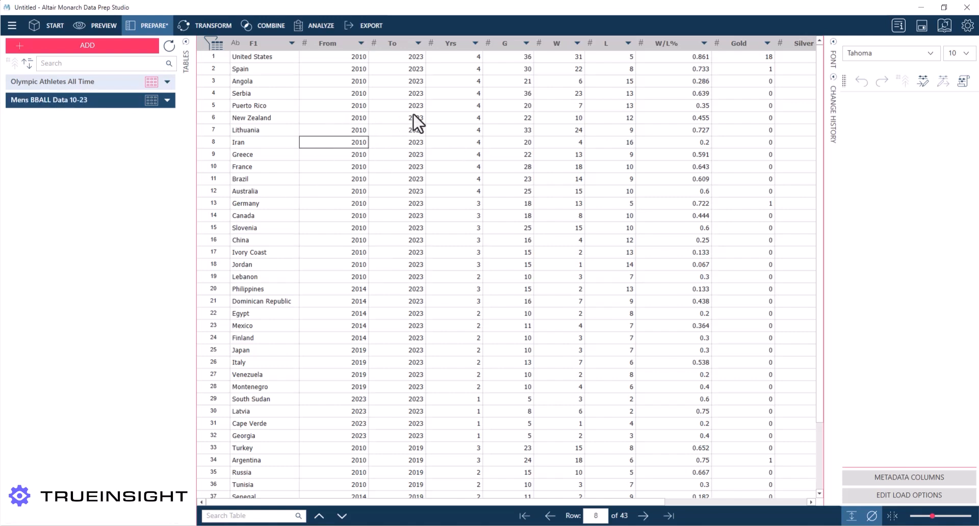
- Format the W/L% column to display as percentages
{"action": "left_click", "coordinate": [328, 43]}
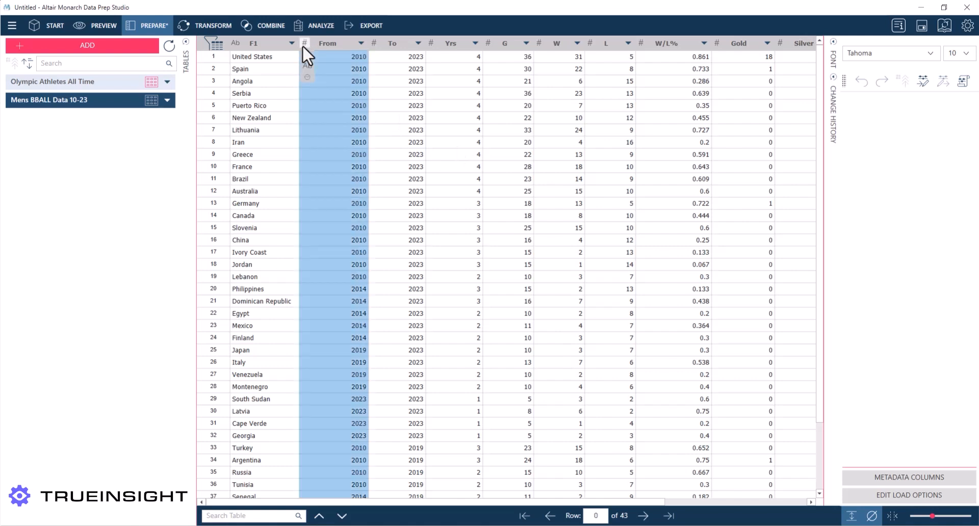
{"action": "left_click", "coordinate": [453, 130]}
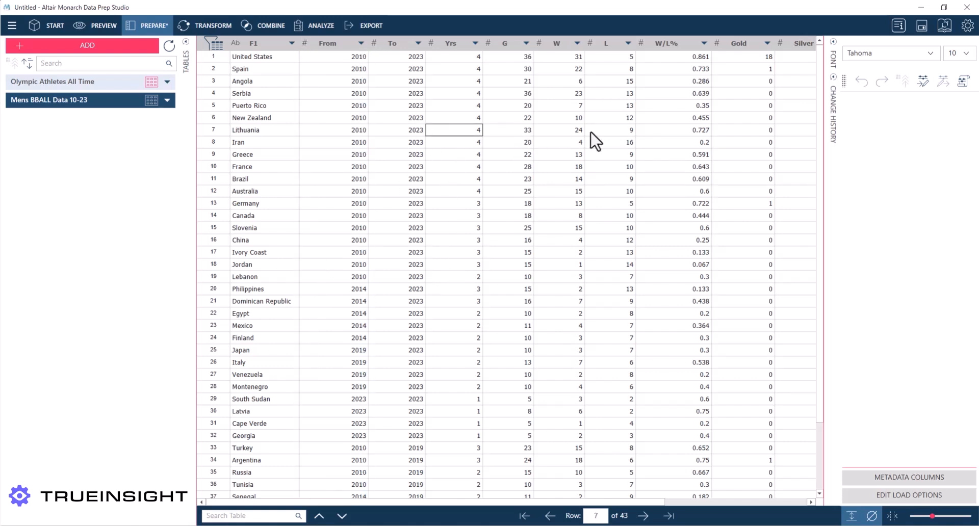
{"action": "mouse_move", "coordinate": [701, 57]}
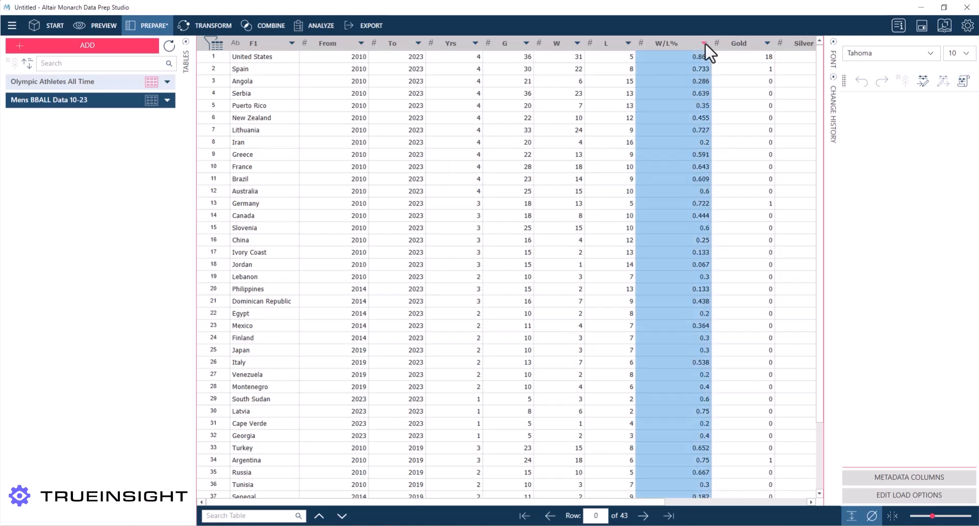
{"action": "right_click", "coordinate": [706, 47]}
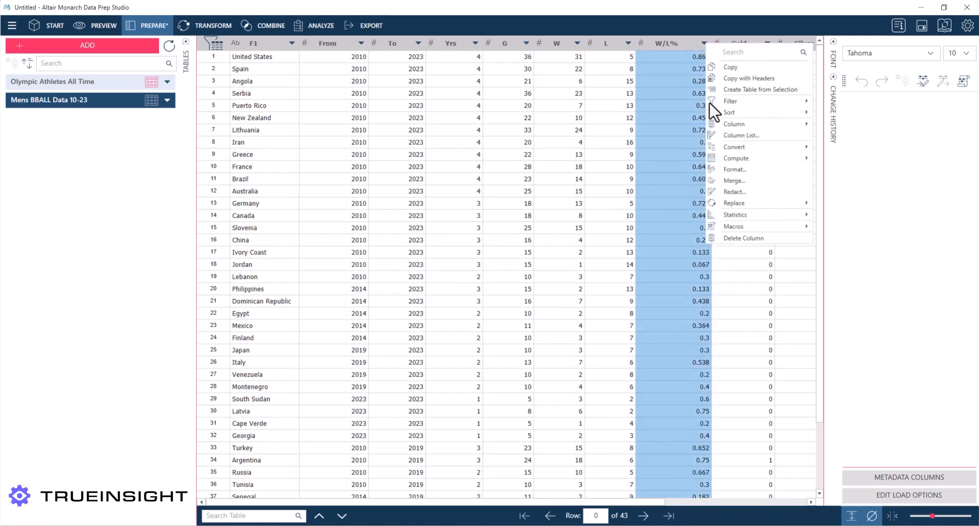
{"action": "left_click", "coordinate": [735, 169]}
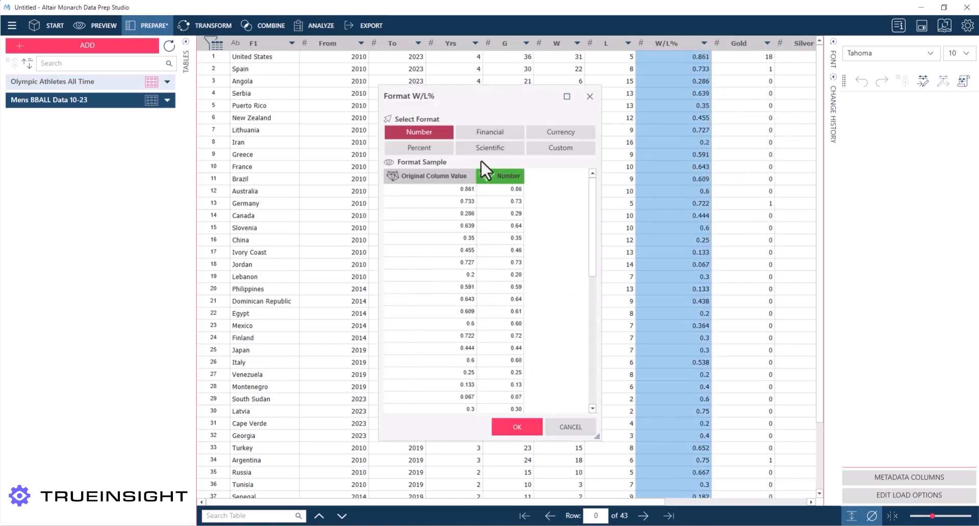
{"action": "left_click", "coordinate": [418, 148]}
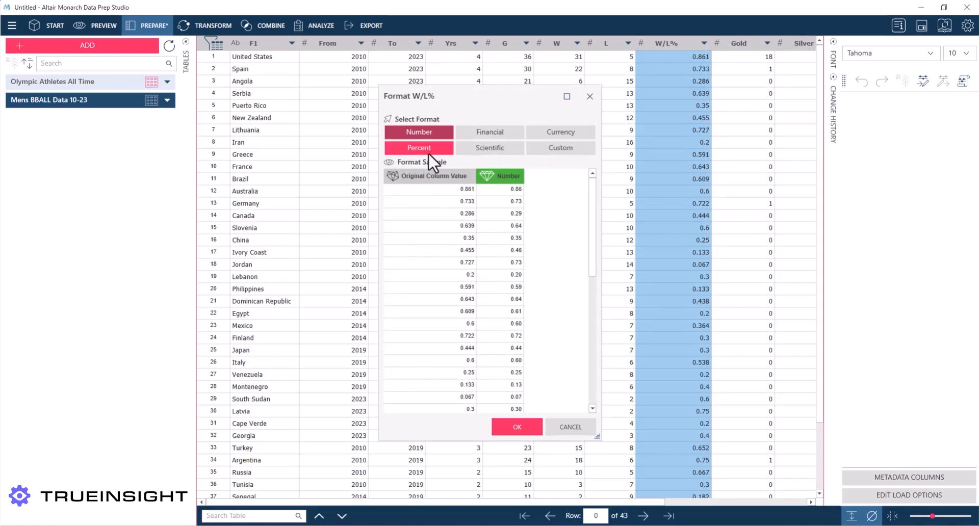
{"action": "left_click", "coordinate": [418, 148]}
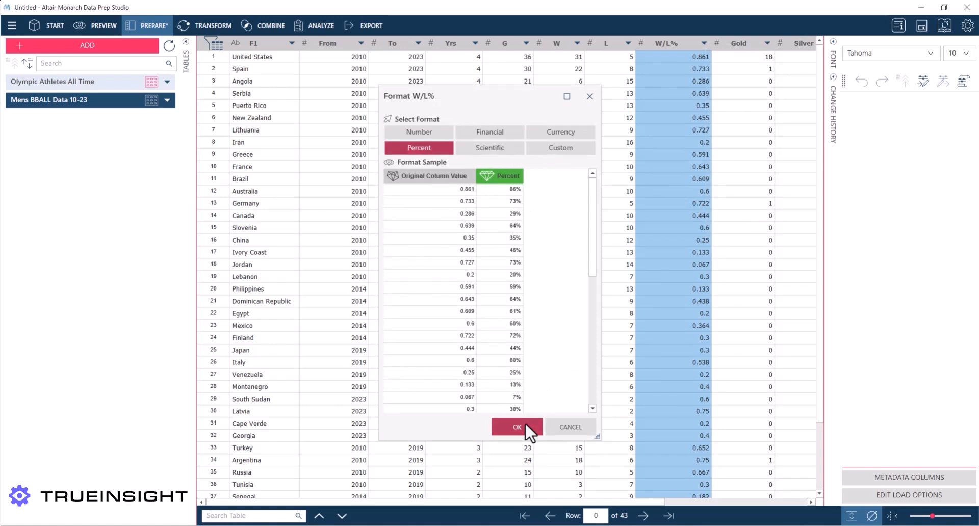
{"action": "left_click", "coordinate": [517, 427]}
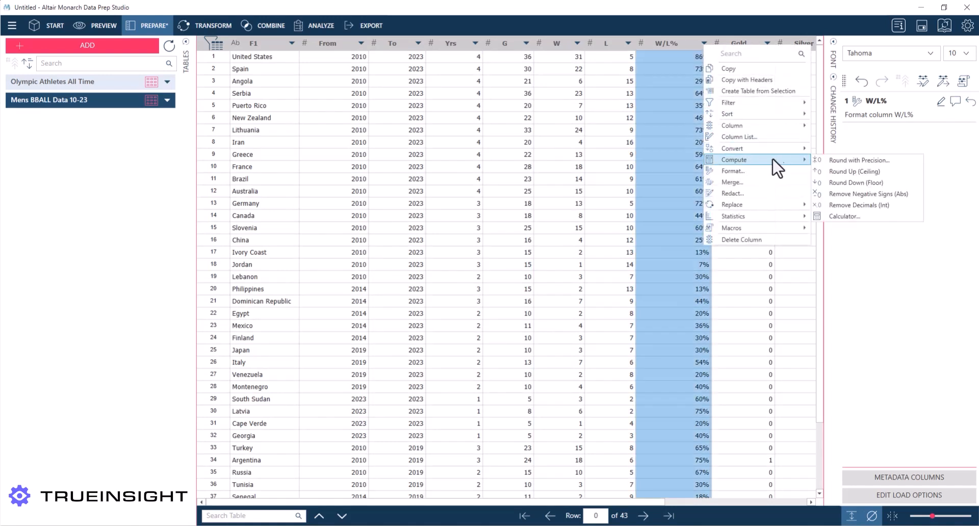
{"action": "mouse_move", "coordinate": [830, 168]}
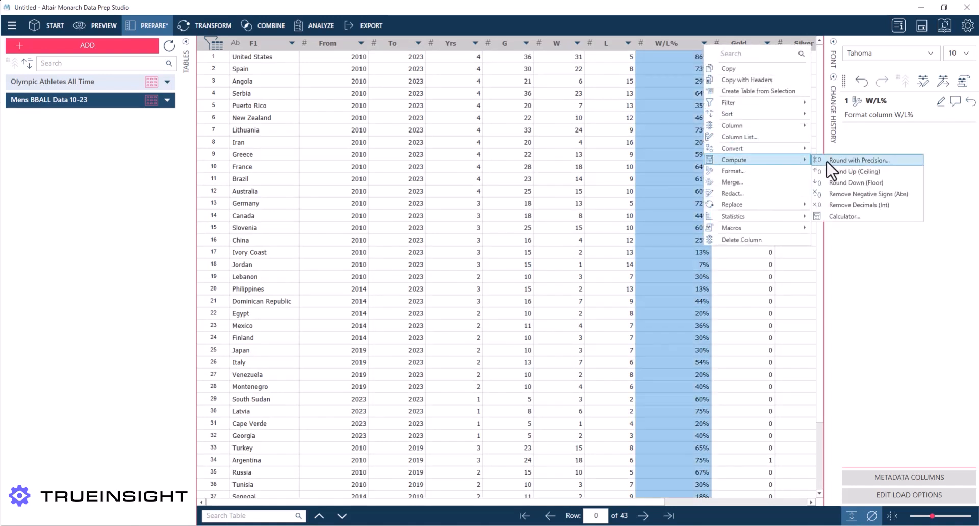
- Round the W/L% values with a precision of 3 decimal places
{"action": "left_click", "coordinate": [865, 160]}
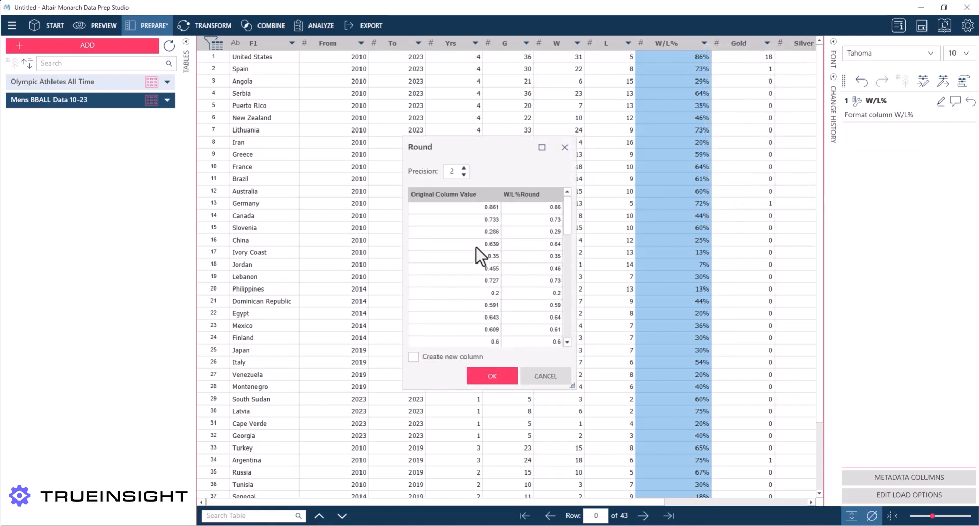
{"action": "left_click", "coordinate": [464, 174]}
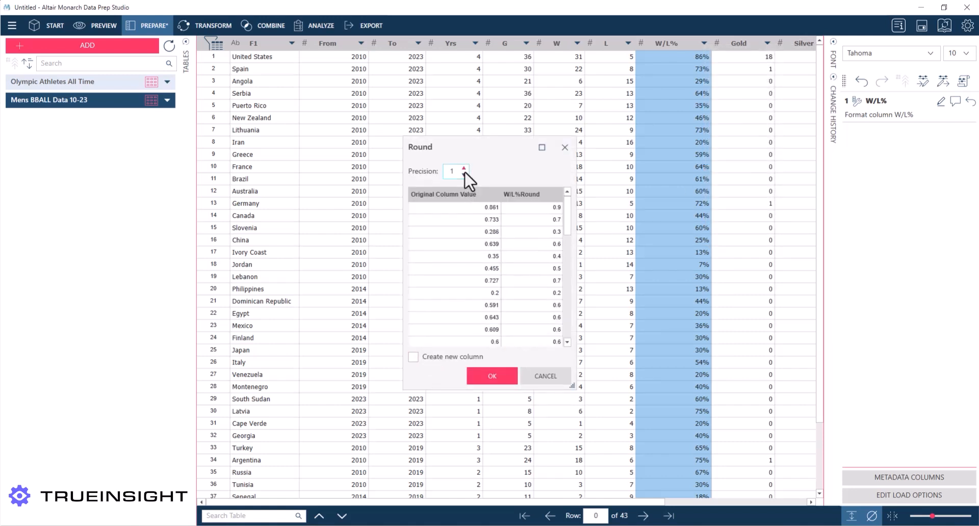
{"action": "left_click", "coordinate": [464, 169]}
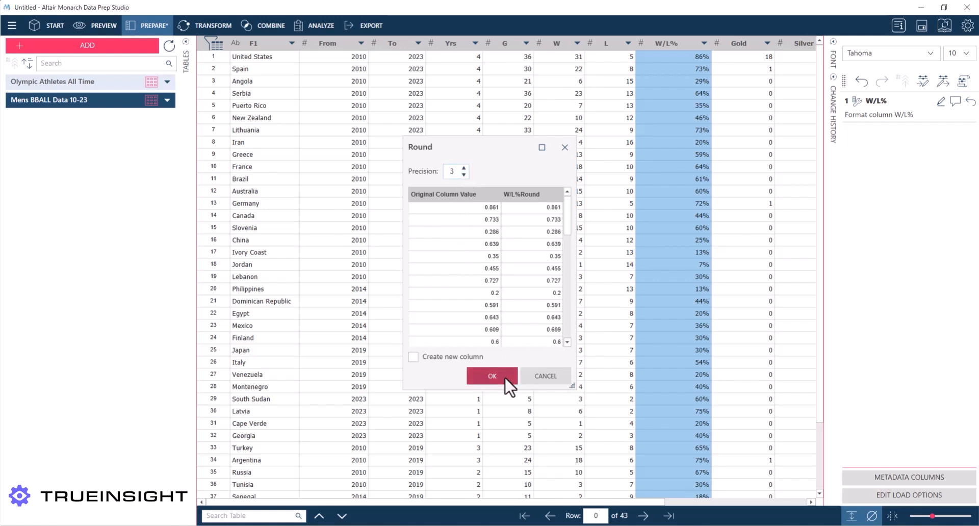
{"action": "left_click", "coordinate": [492, 376]}
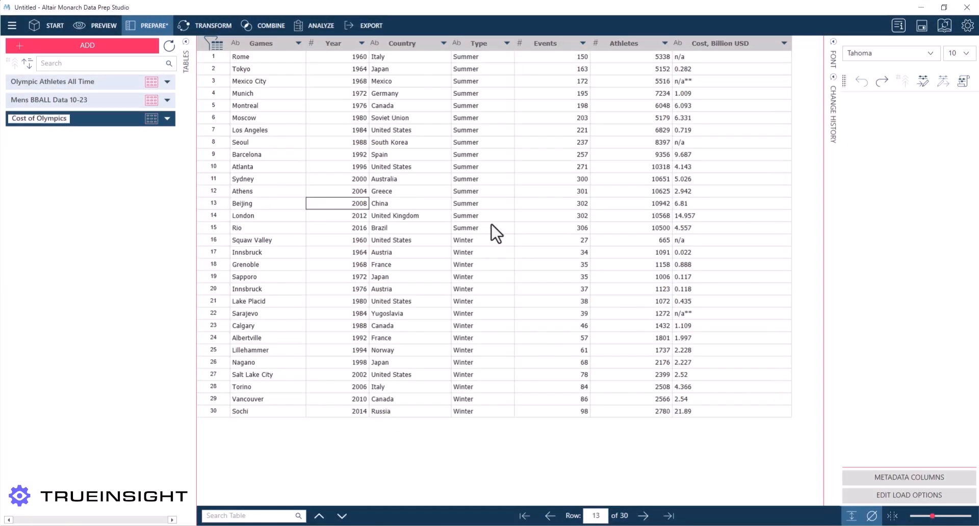
- Add the Cost of Olympics table and select its Cost, Billion USD column
{"action": "left_click", "coordinate": [482, 228]}
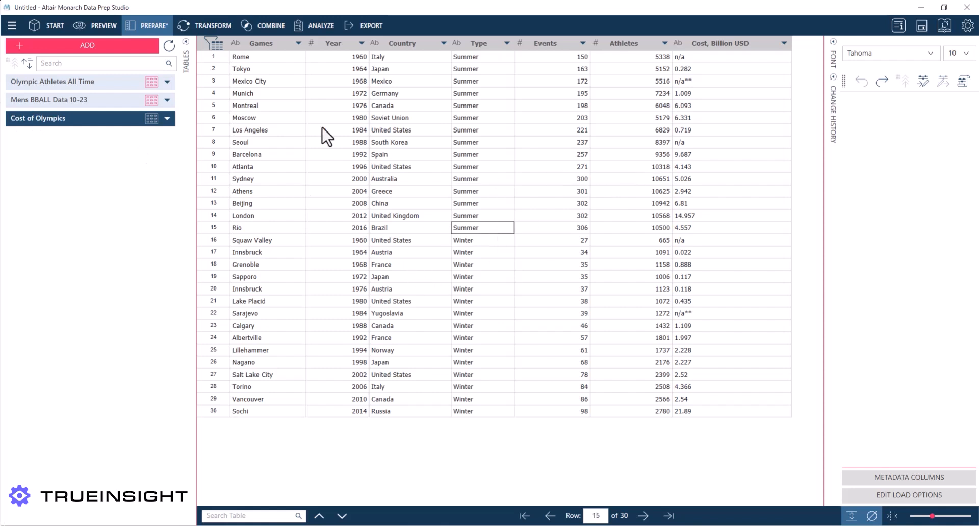
{"action": "mouse_move", "coordinate": [459, 53]}
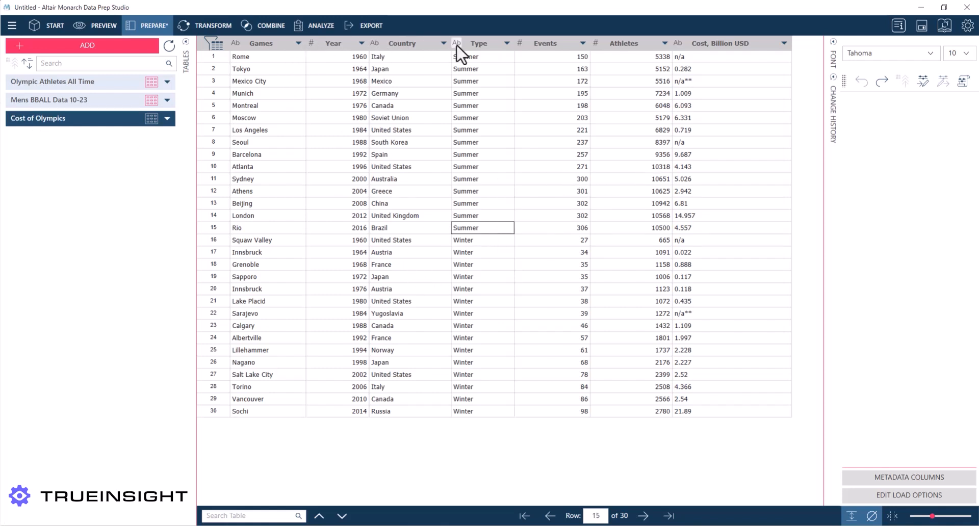
{"action": "mouse_move", "coordinate": [634, 46]}
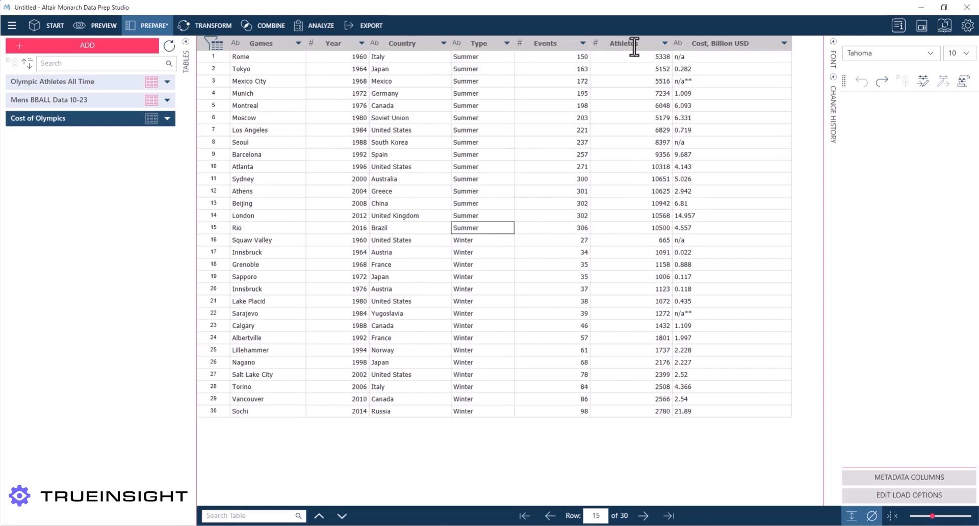
{"action": "mouse_move", "coordinate": [692, 49]}
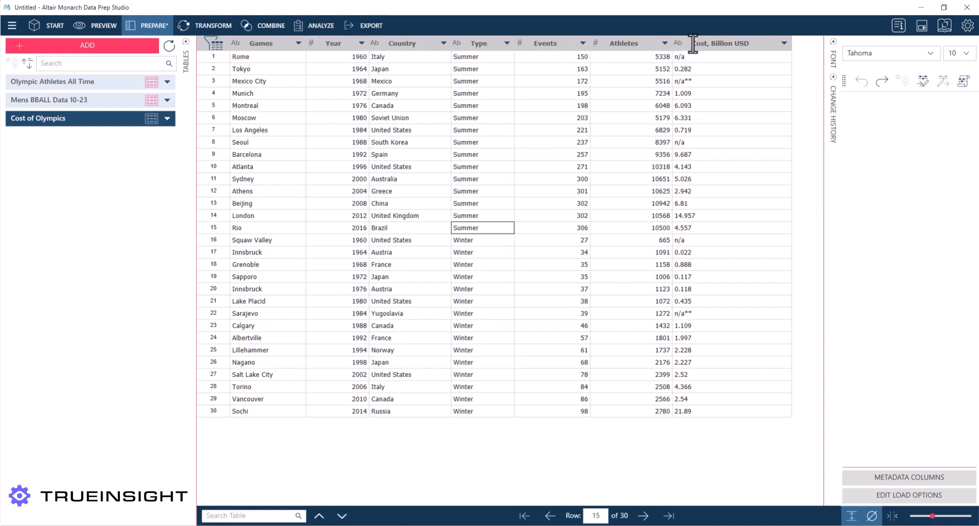
{"action": "left_click", "coordinate": [718, 43]}
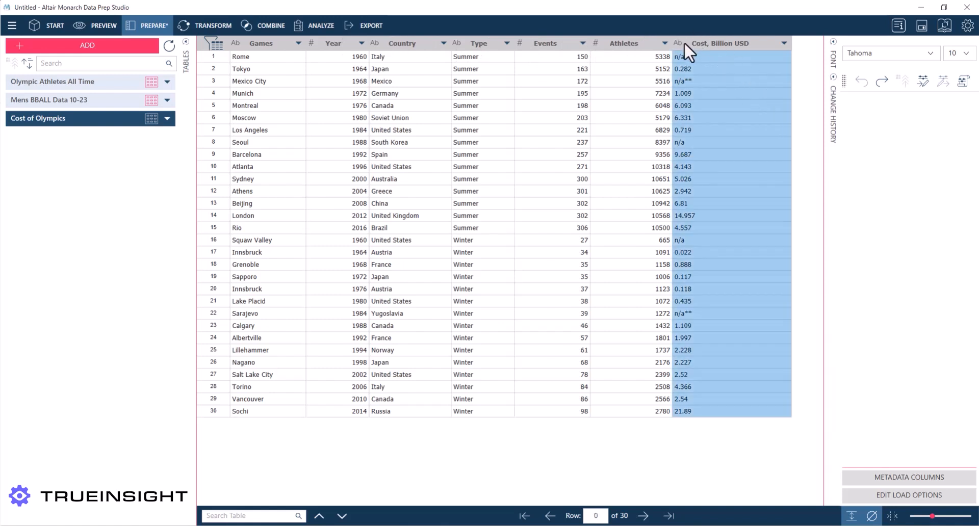
- Make Cost, Billion USD numeric and give it a custom display format pattern
{"action": "left_click", "coordinate": [677, 43]}
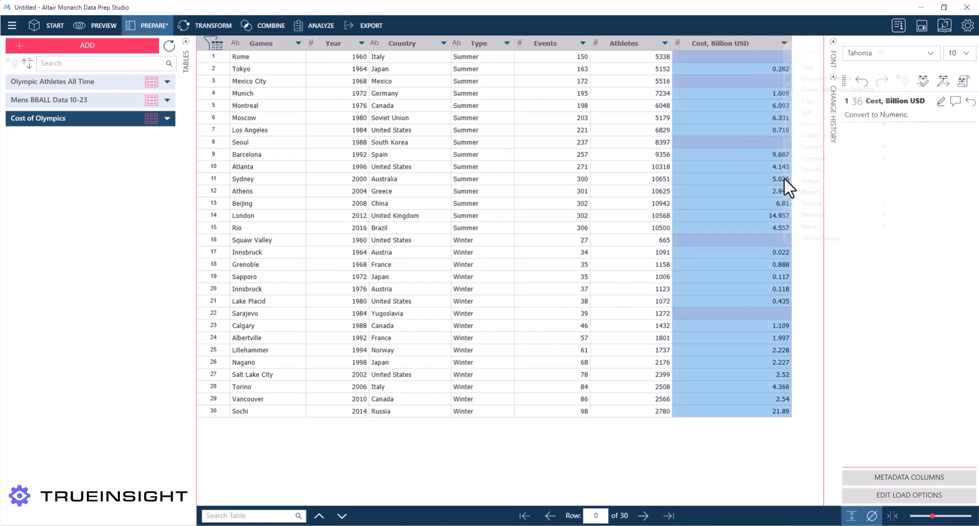
{"action": "left_click", "coordinate": [811, 169]}
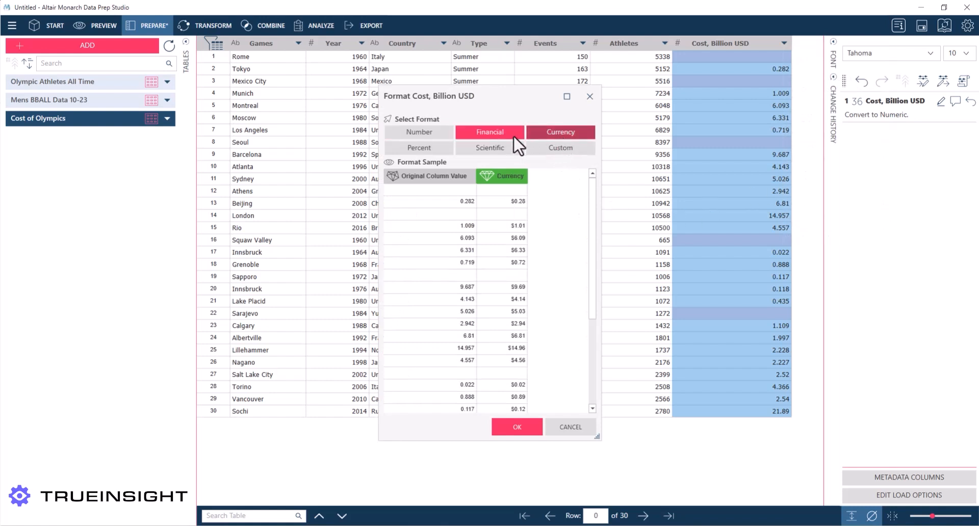
{"action": "left_click", "coordinate": [560, 132]}
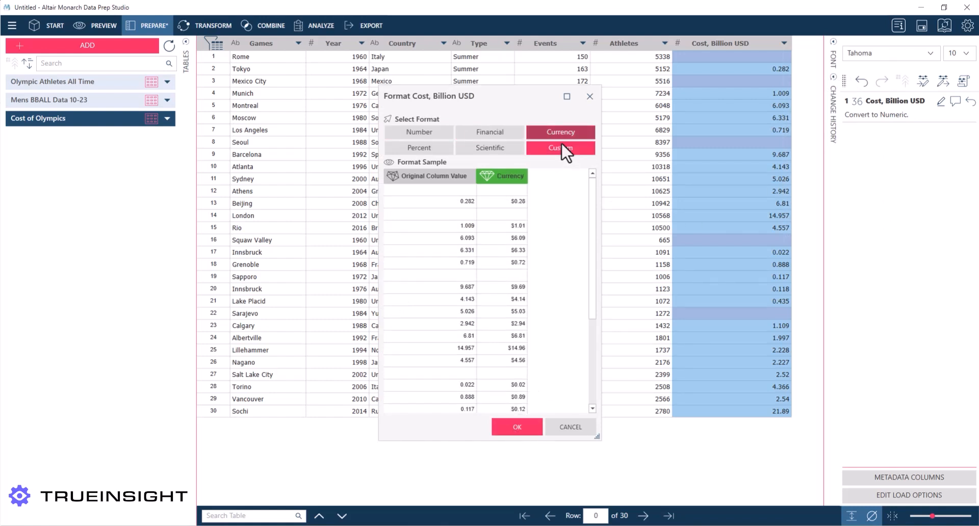
{"action": "left_click", "coordinate": [560, 148]}
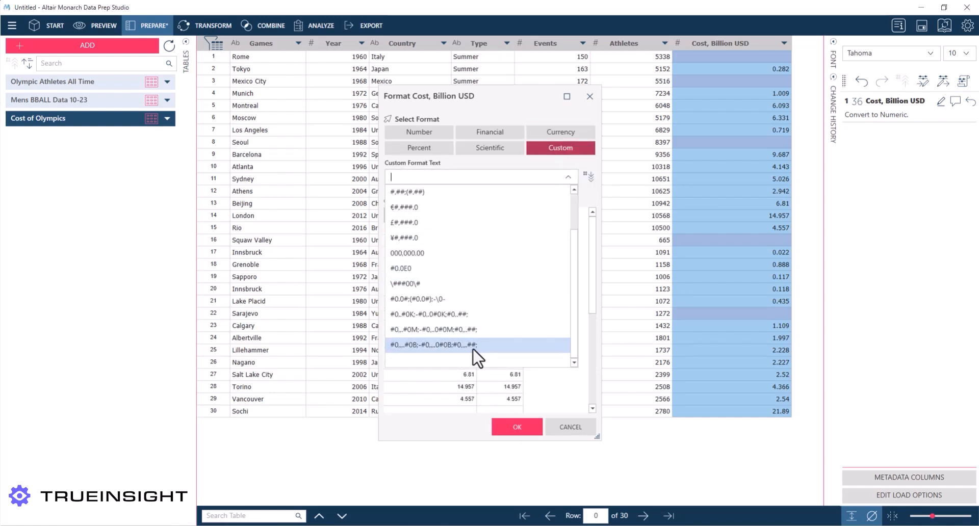
{"action": "scroll", "scroll_direction": "up", "scroll_amount": 3}
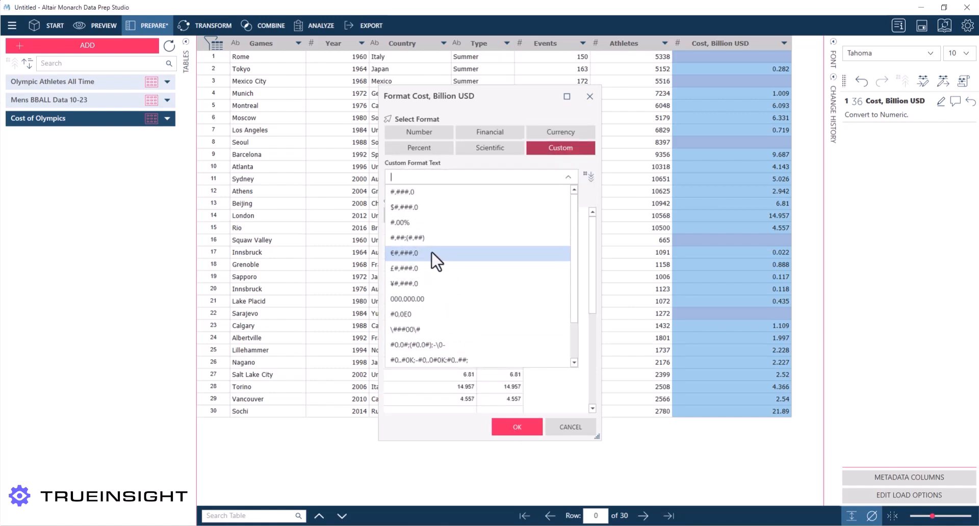
{"action": "left_click", "coordinate": [568, 176]}
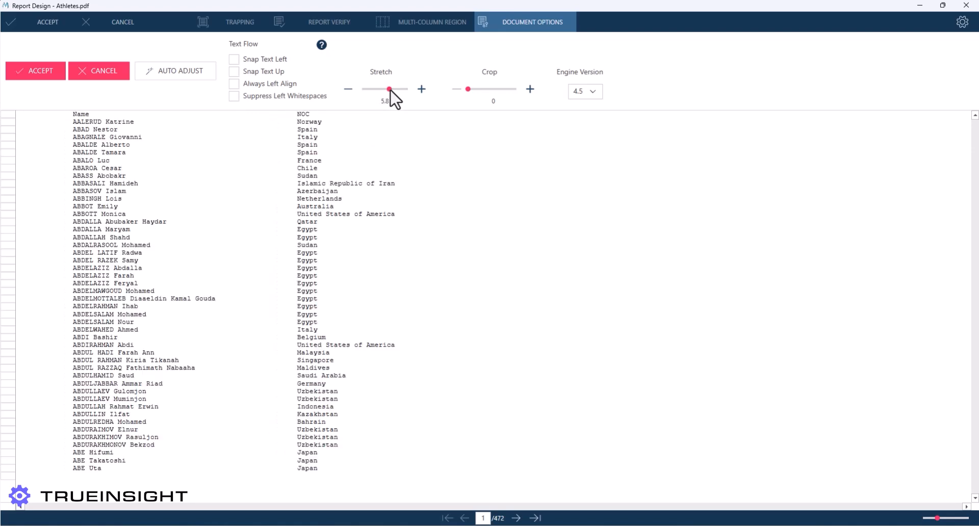
- Adjust the Stretch slider for the Athletes.pdf report text
{"action": "left_click_drag", "start_coordinate": [391, 90], "coordinate": [382, 90]}
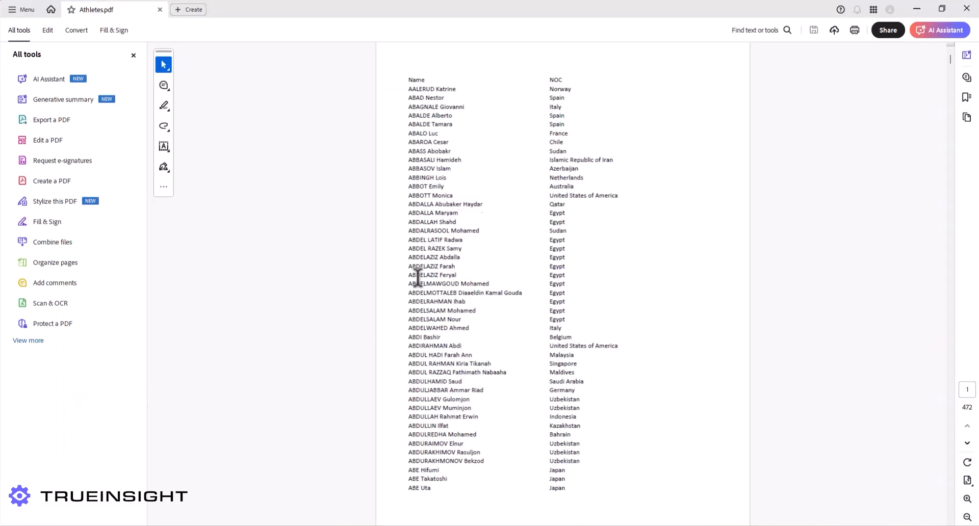
- Scroll through Athletes.pdf pages to inspect the name and country layout
{"action": "scroll", "scroll_direction": "down", "scroll_amount": 3}
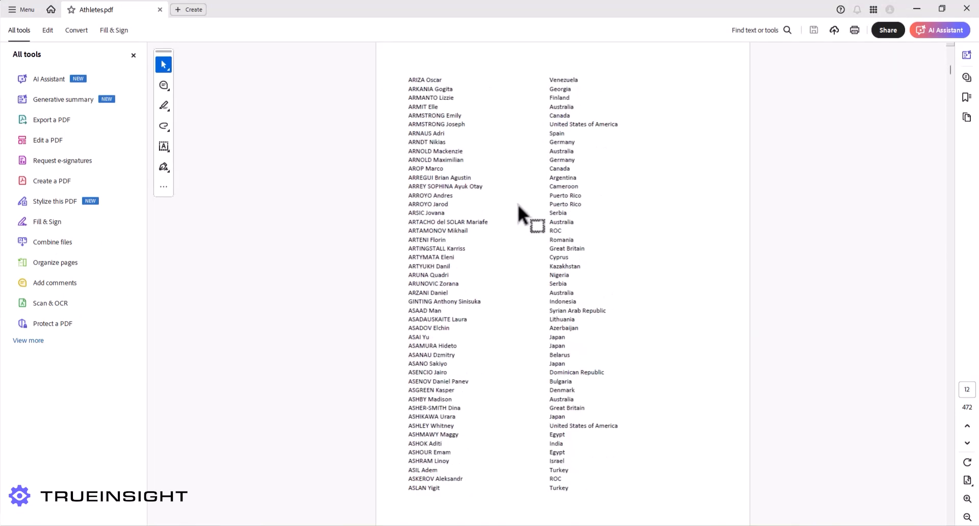
{"action": "scroll", "scroll_direction": "down", "scroll_amount": 3}
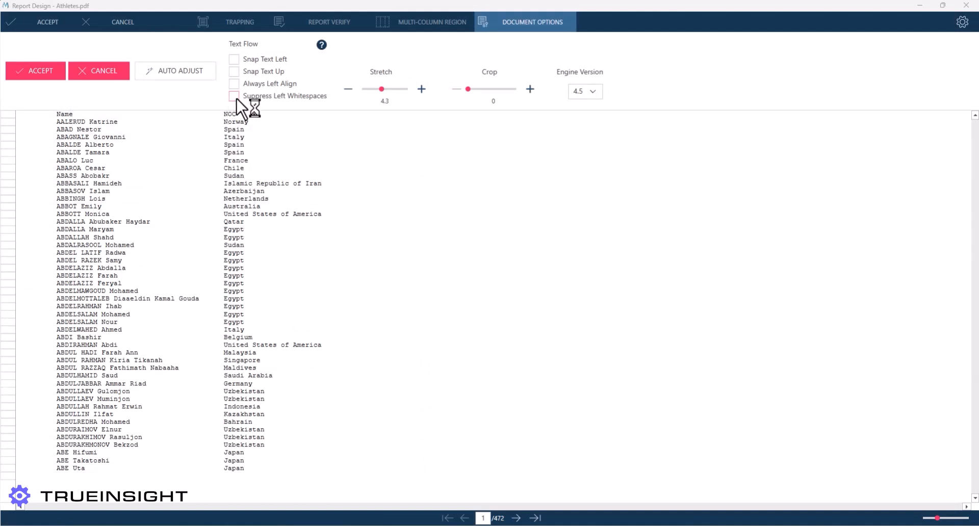
- Suppress left whitespace, try Always Left Align and revert it when words merge
{"action": "left_click", "coordinate": [233, 96]}
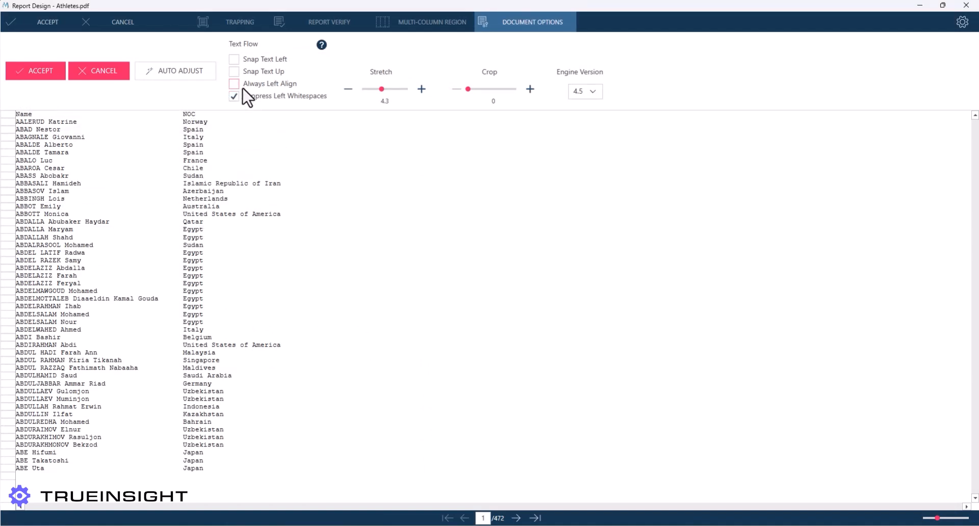
{"action": "left_click", "coordinate": [234, 84]}
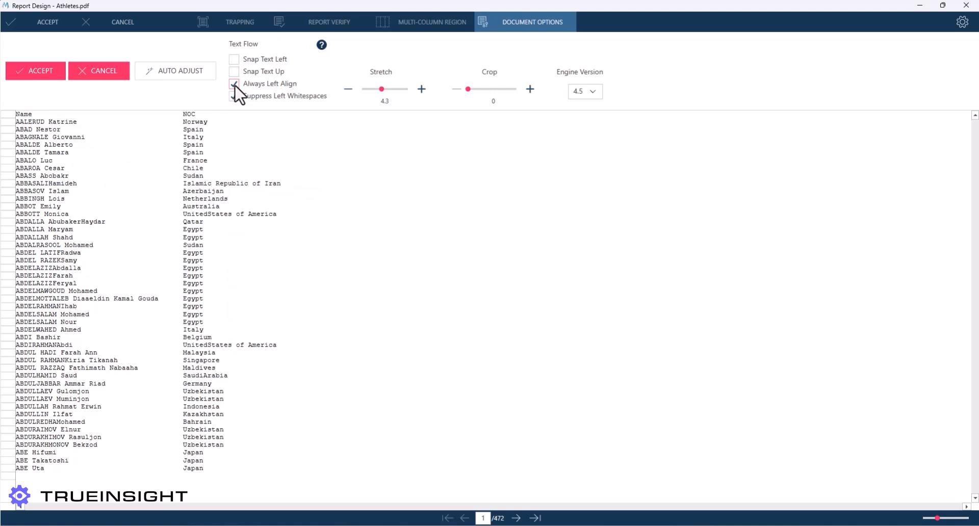
{"action": "left_click", "coordinate": [234, 83]}
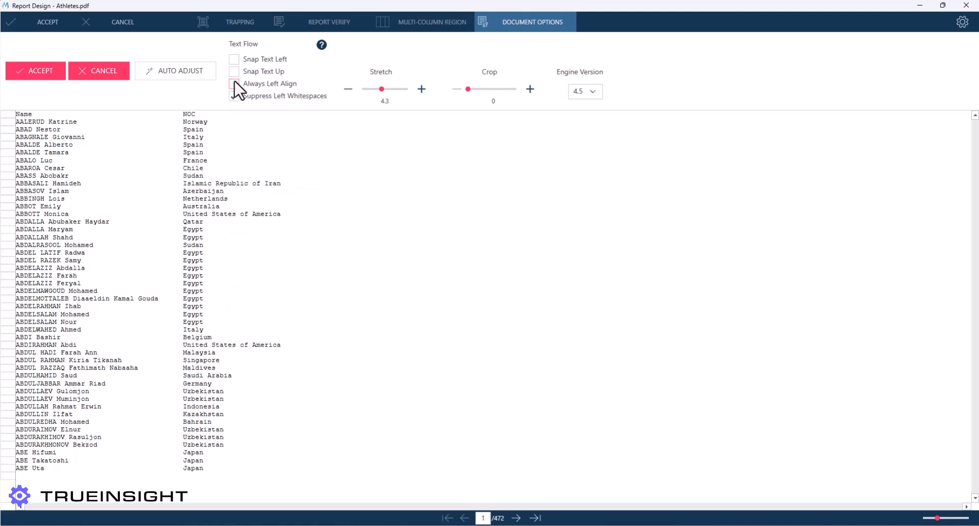
{"action": "left_click", "coordinate": [235, 95]}
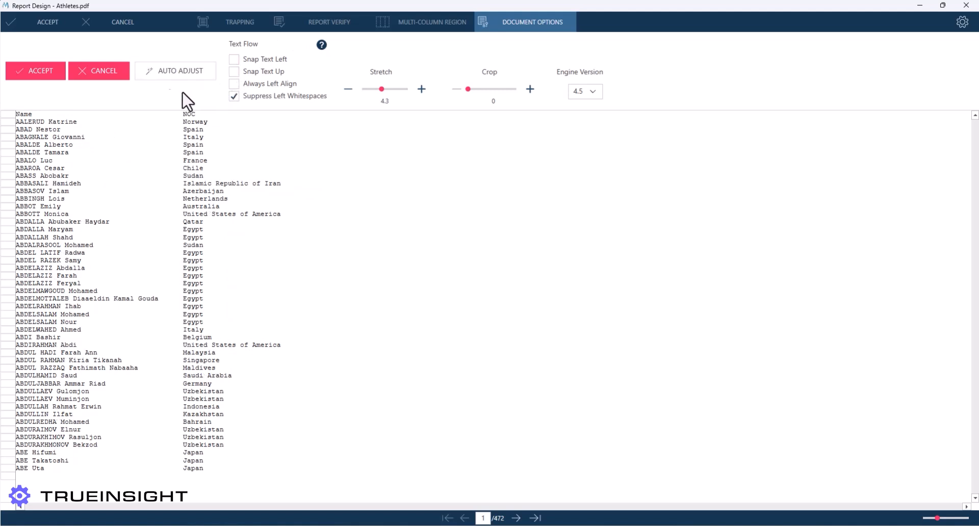
{"action": "mouse_move", "coordinate": [129, 214]}
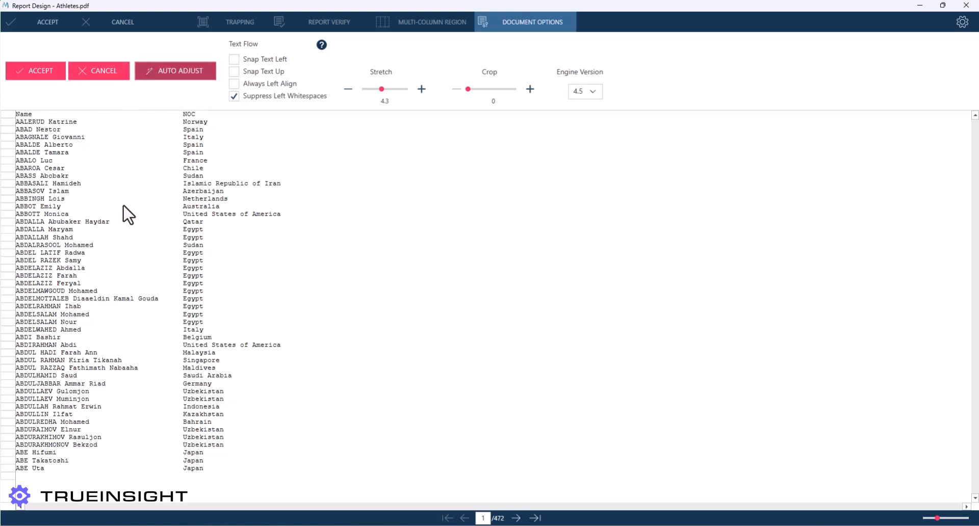
- Auto-adjust the stretch, re-enable Suppress Left Whitespaces and accept the layout
{"action": "left_click", "coordinate": [235, 96]}
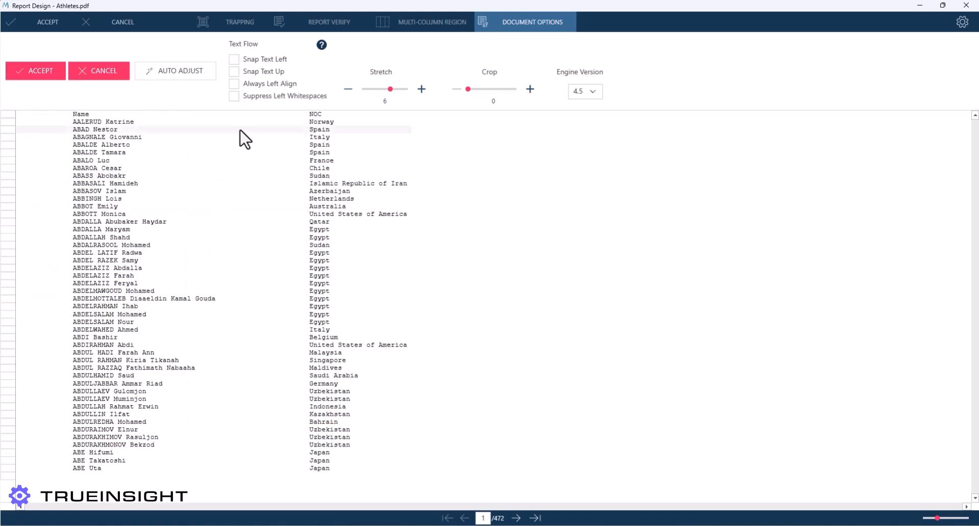
{"action": "left_click", "coordinate": [235, 96]}
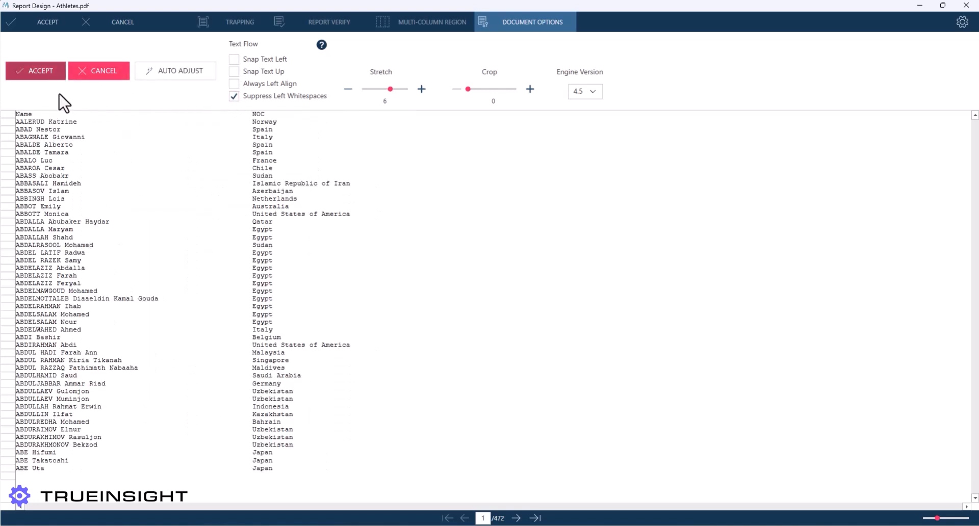
{"action": "left_click", "coordinate": [238, 22]}
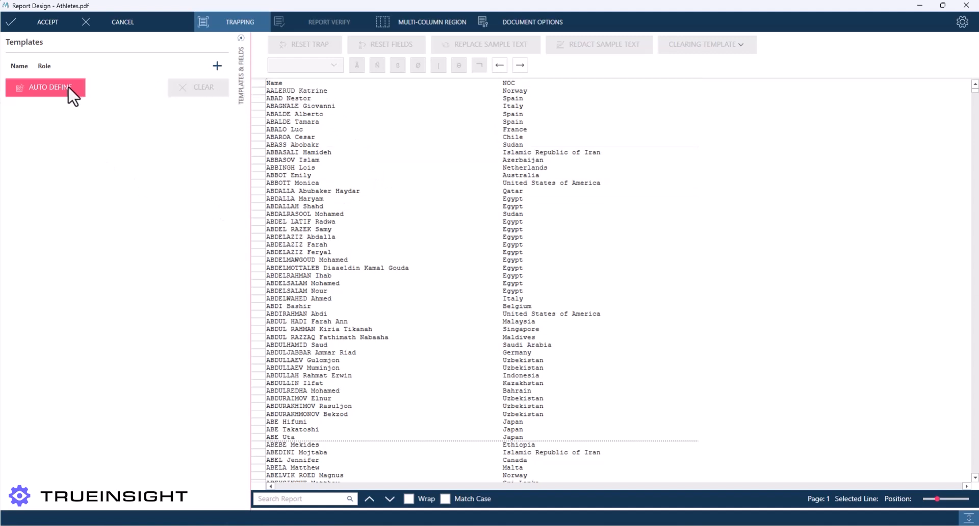
- Auto Define the trapping template so Athletes loads as a names-and-countries table
{"action": "left_click", "coordinate": [45, 88]}
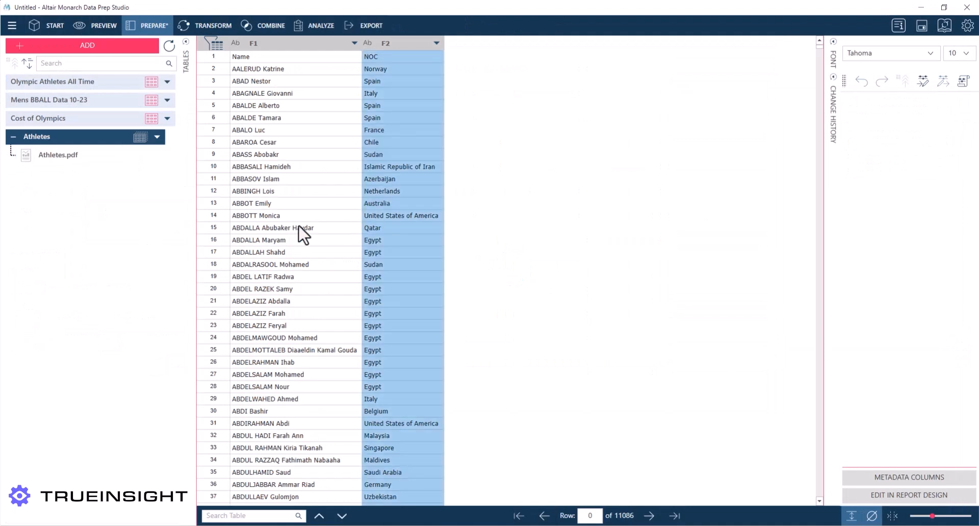
- Apply Make Proper Case to the F1 athlete-name column
{"action": "left_click", "coordinate": [294, 228]}
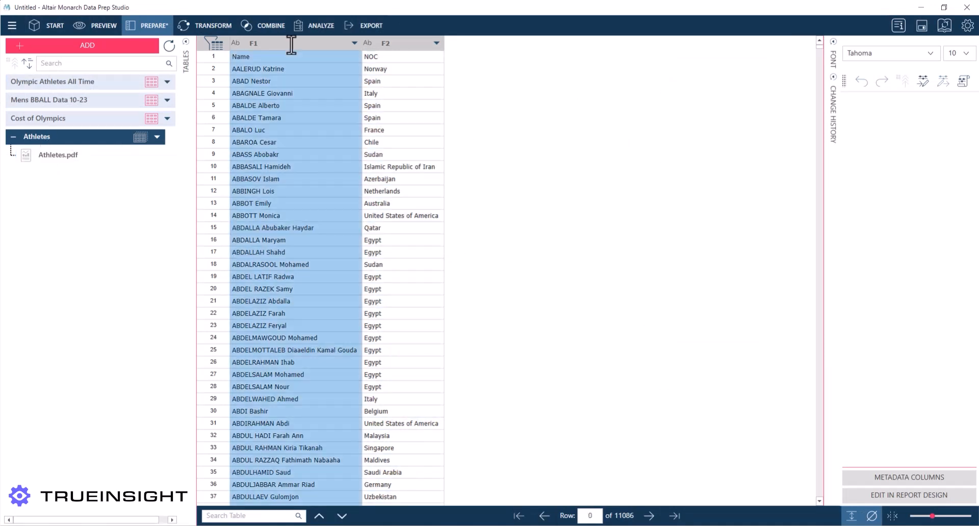
{"action": "left_click", "coordinate": [355, 43]}
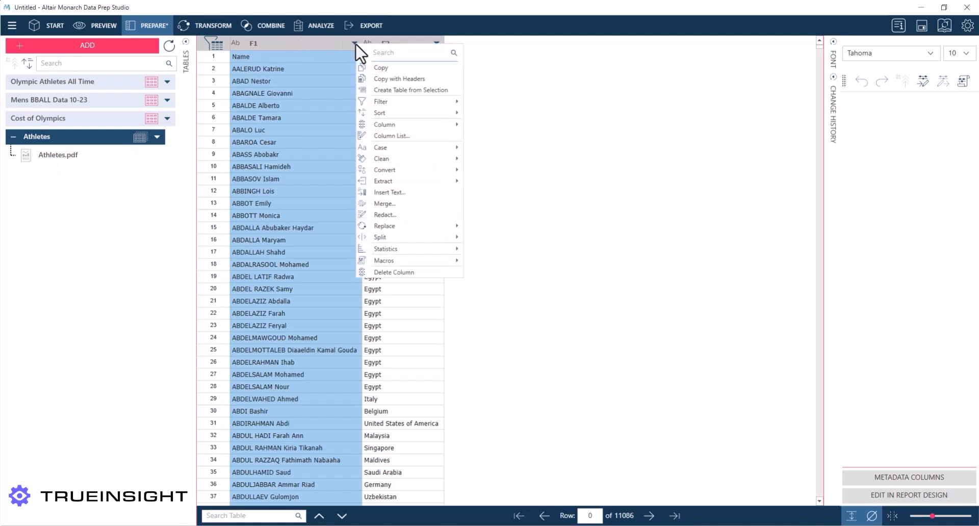
{"action": "mouse_move", "coordinate": [361, 102]}
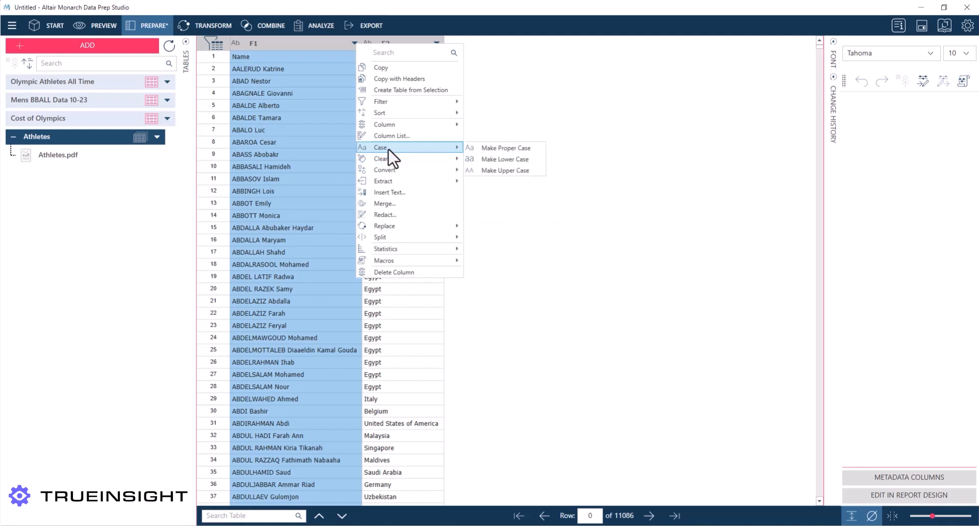
{"action": "mouse_move", "coordinate": [505, 148]}
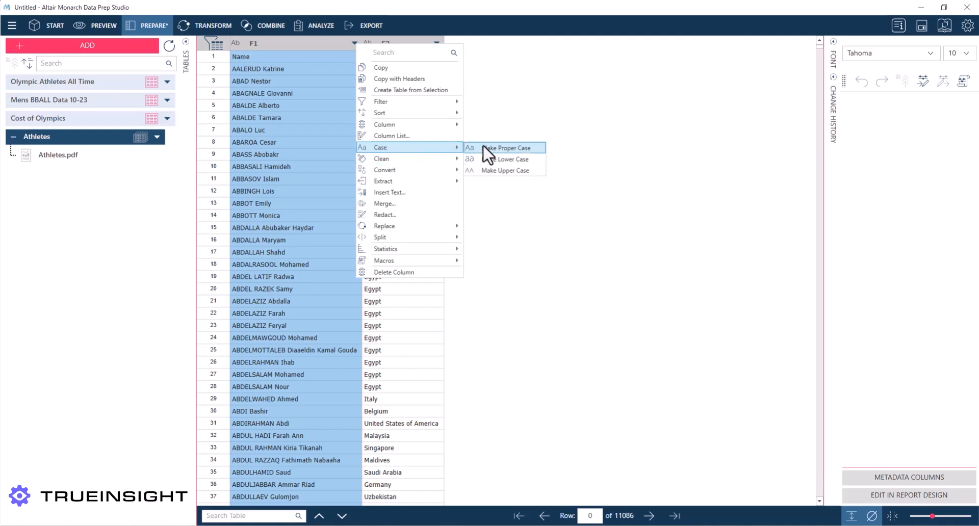
{"action": "left_click", "coordinate": [507, 148]}
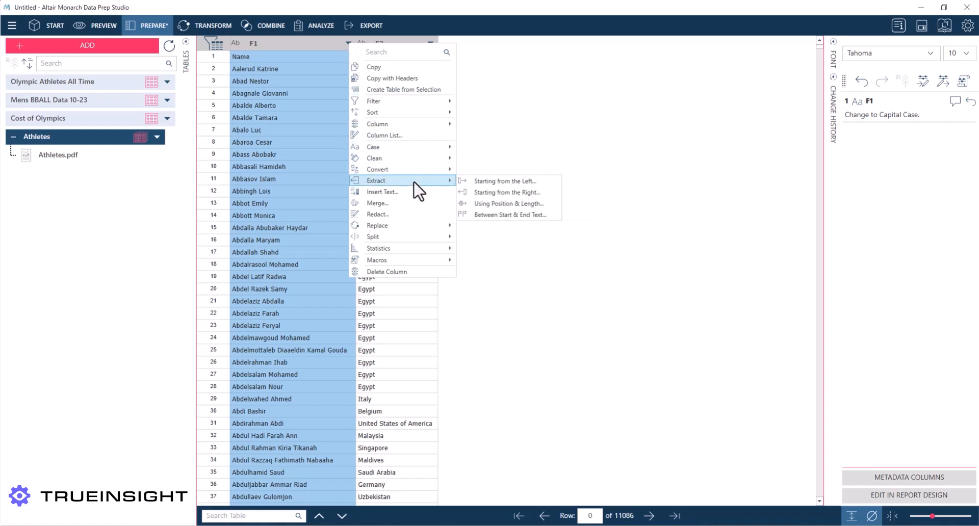
{"action": "mouse_move", "coordinate": [377, 237]}
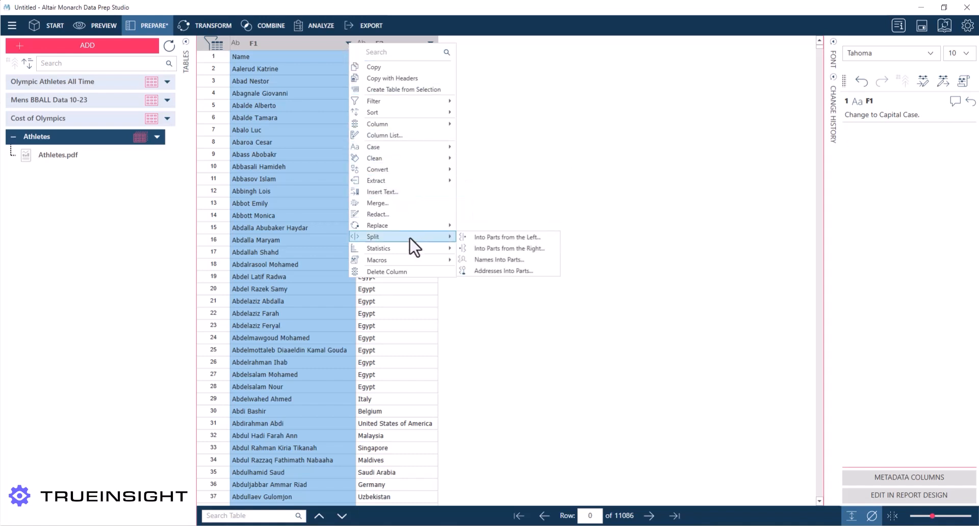
{"action": "mouse_move", "coordinate": [483, 250]}
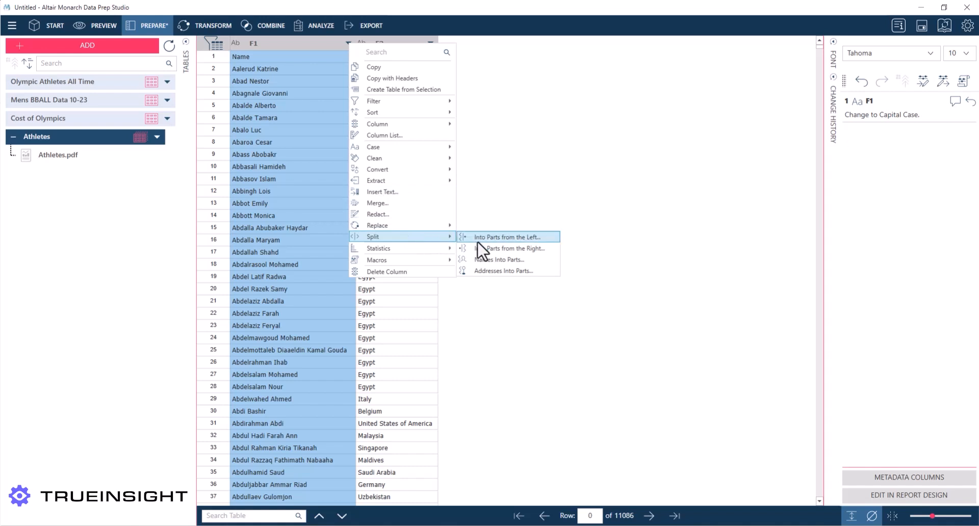
- Split F1 names into FirstName and LastName columns via Names Into Parts
{"action": "left_click", "coordinate": [500, 259]}
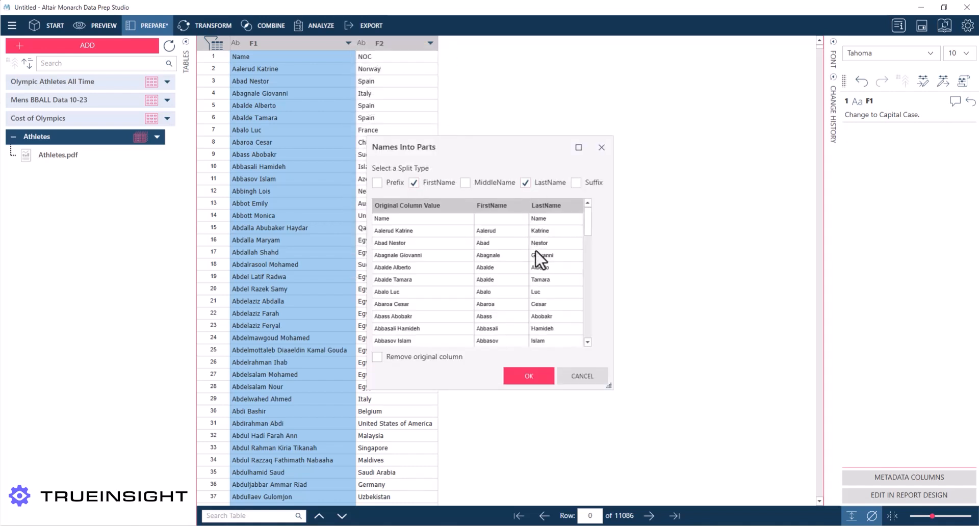
{"action": "left_click", "coordinate": [529, 375]}
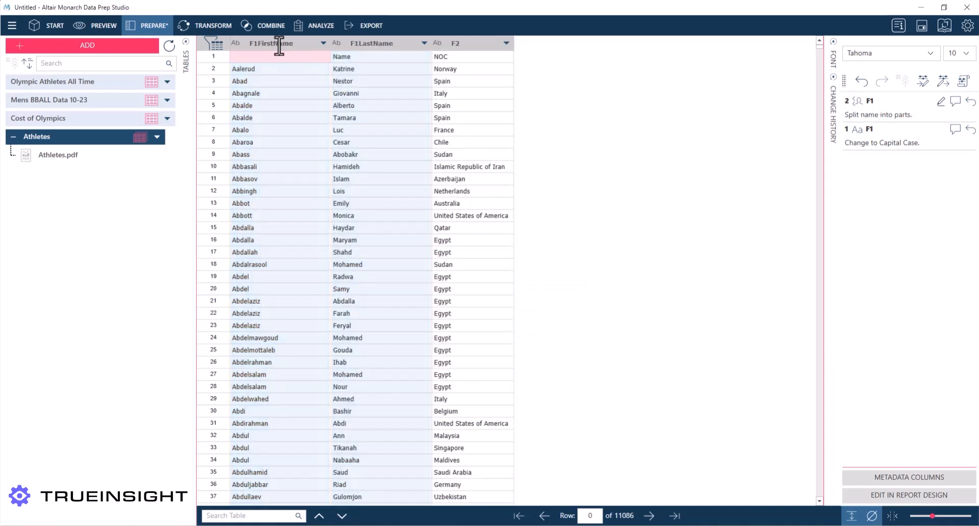